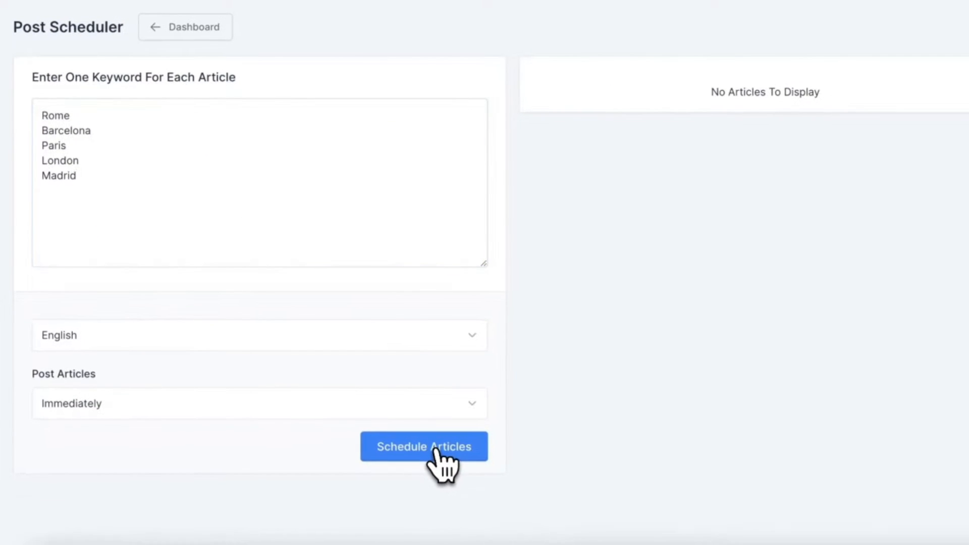
Generate the Rome, Barcelona, Paris, London and Madrid articles, then browse wpautoblog.com's Advanced Features
left_click(424, 446)
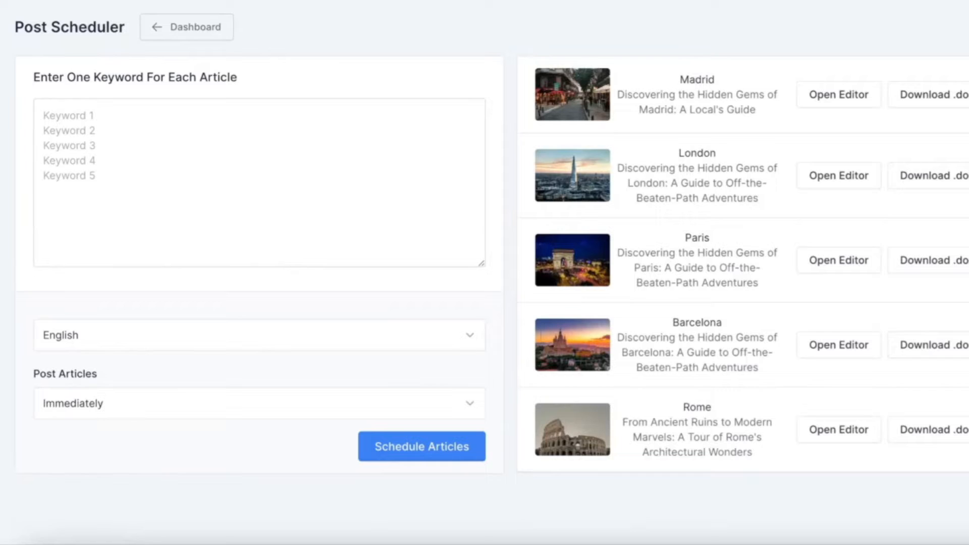
left_click(837, 94)
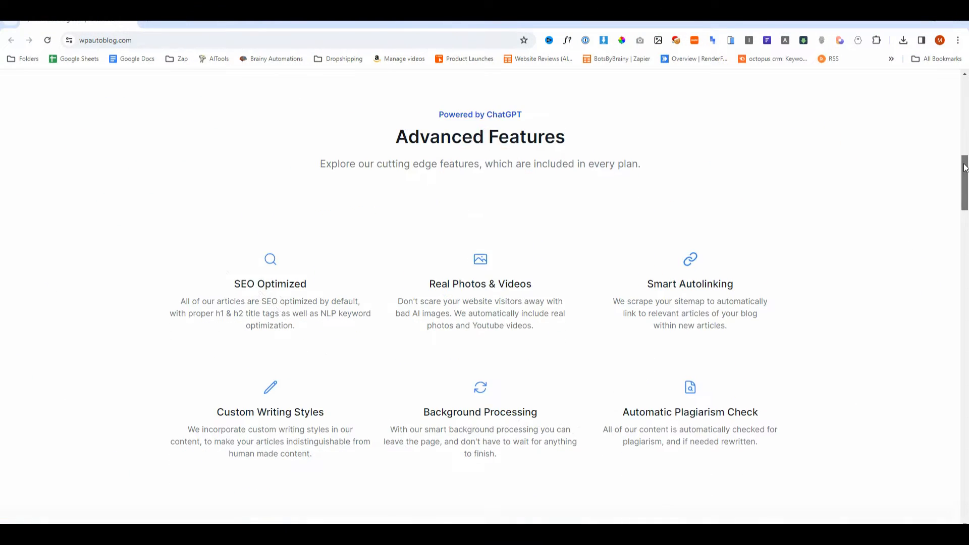
scroll("down", 3)
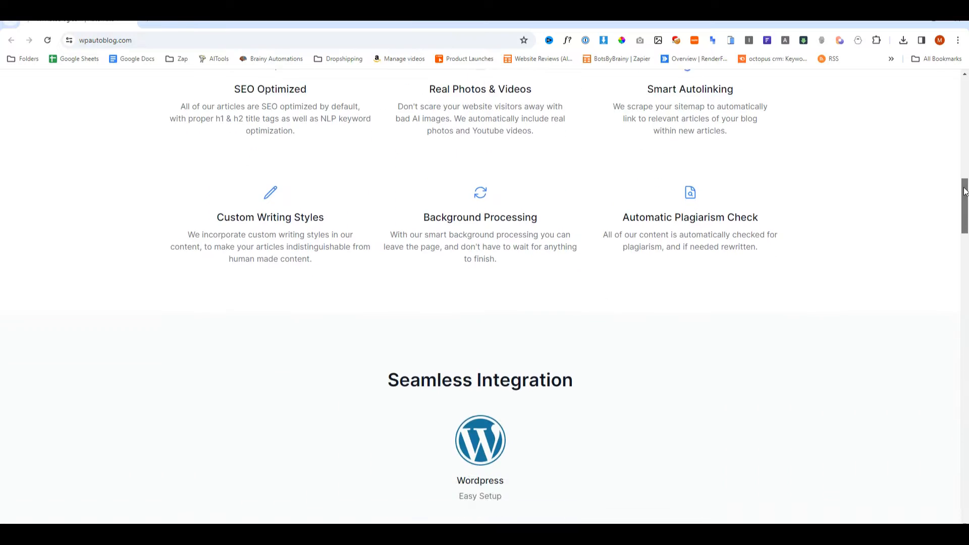
scroll("down", 3)
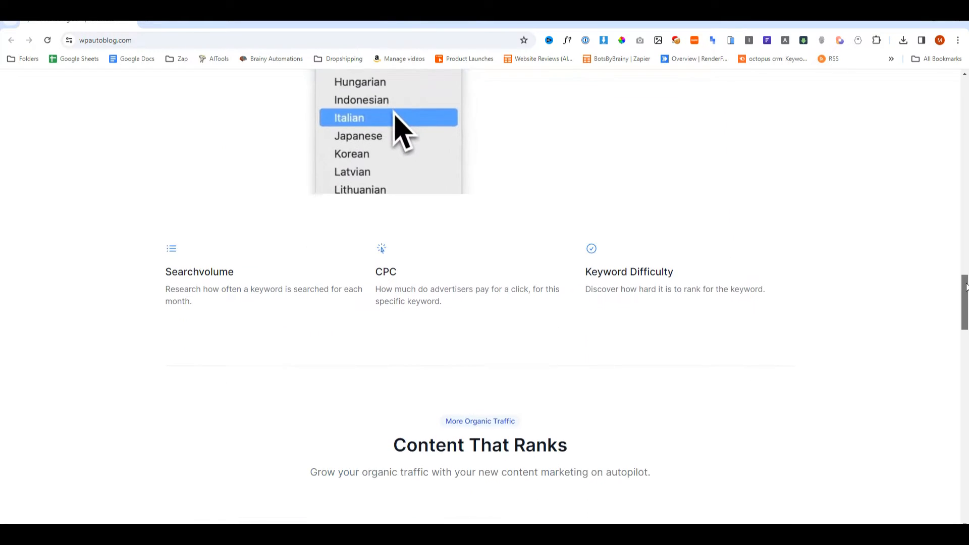
scroll("down", 3)
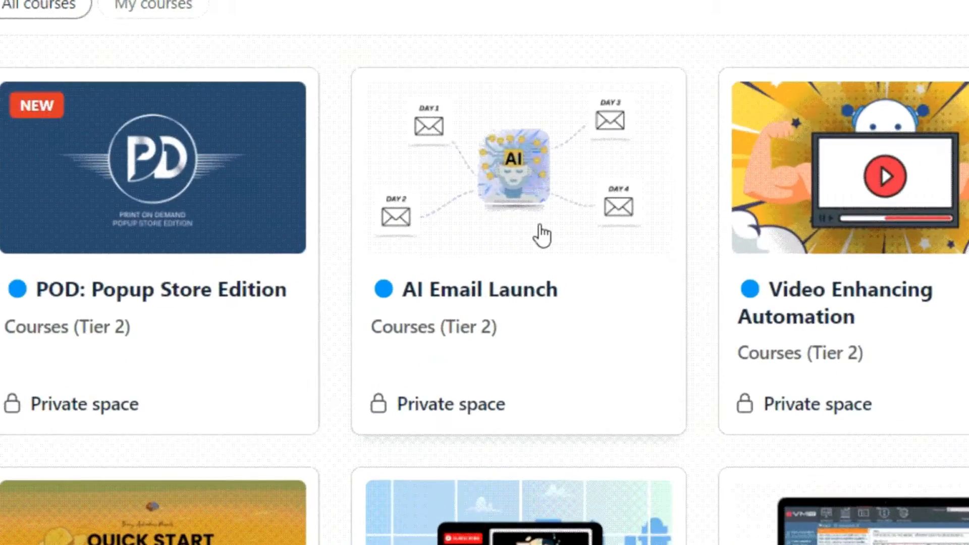
Open the AI Email Launch course card and its Setting Up Email Framework lesson
left_click(518, 167)
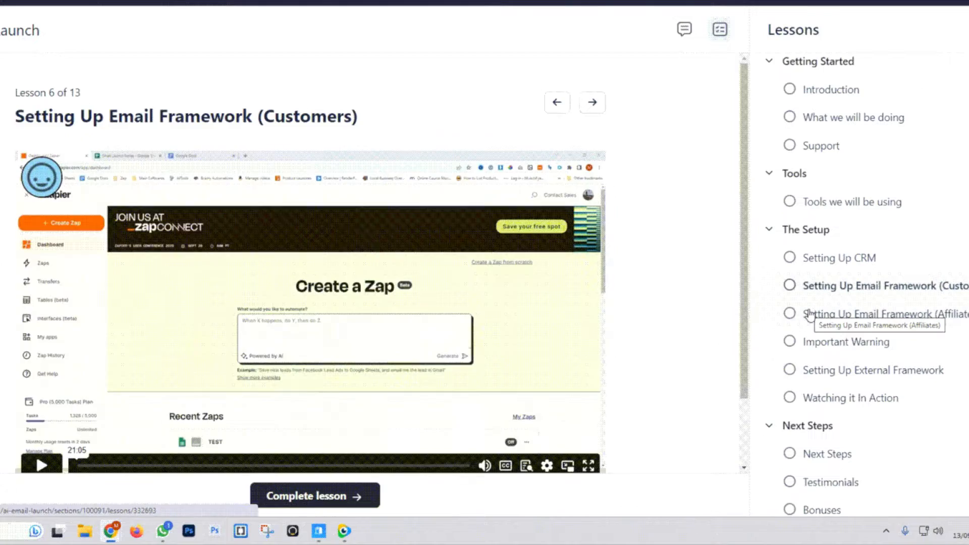
left_click(306, 8)
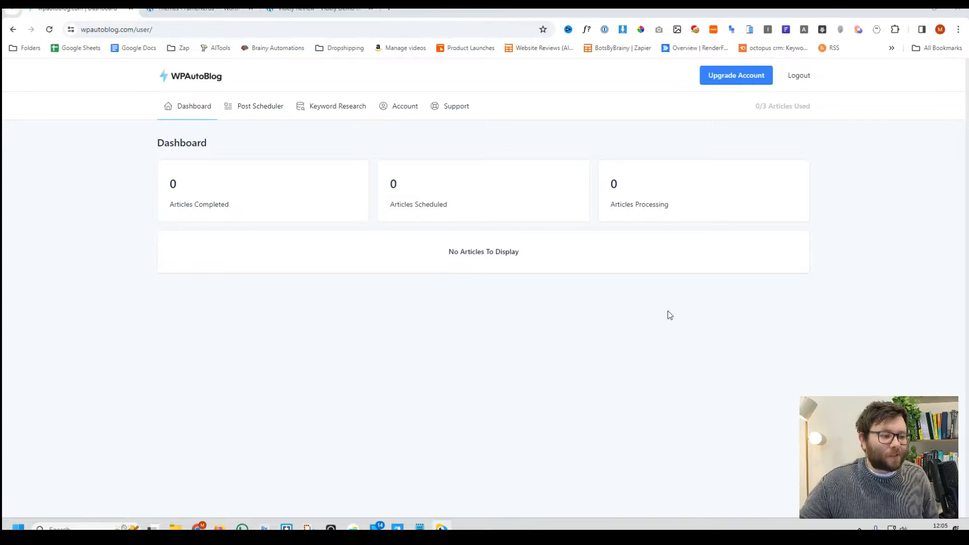
mouse_move(311, 261)
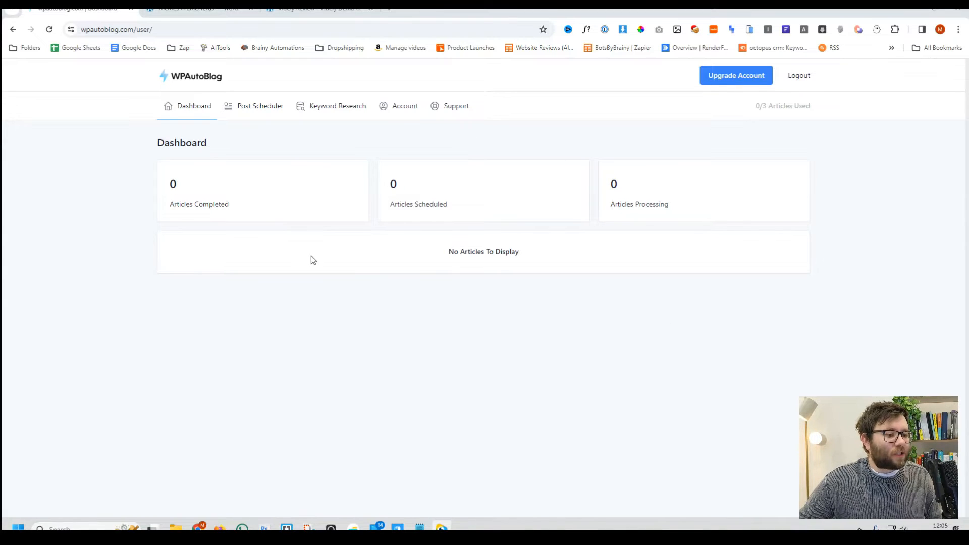
mouse_move(320, 148)
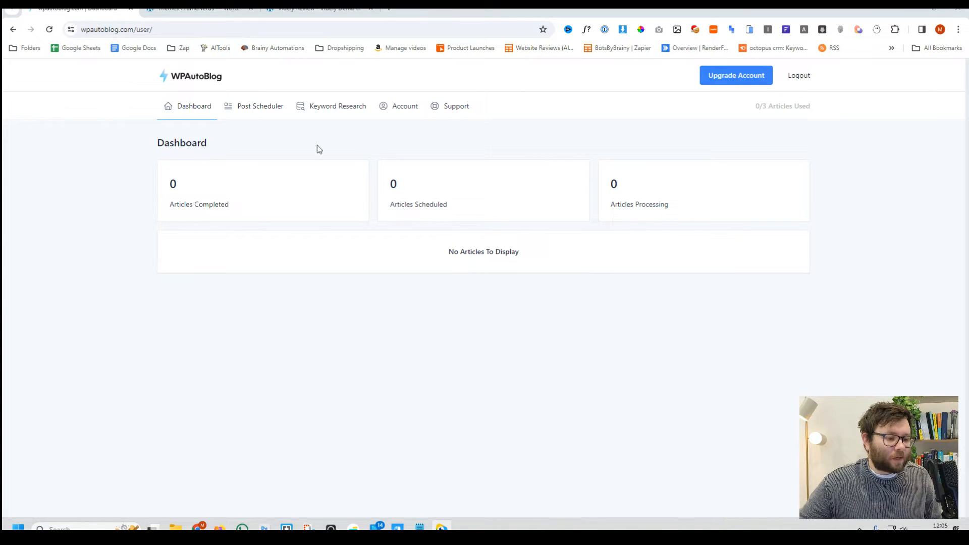
mouse_move(509, 123)
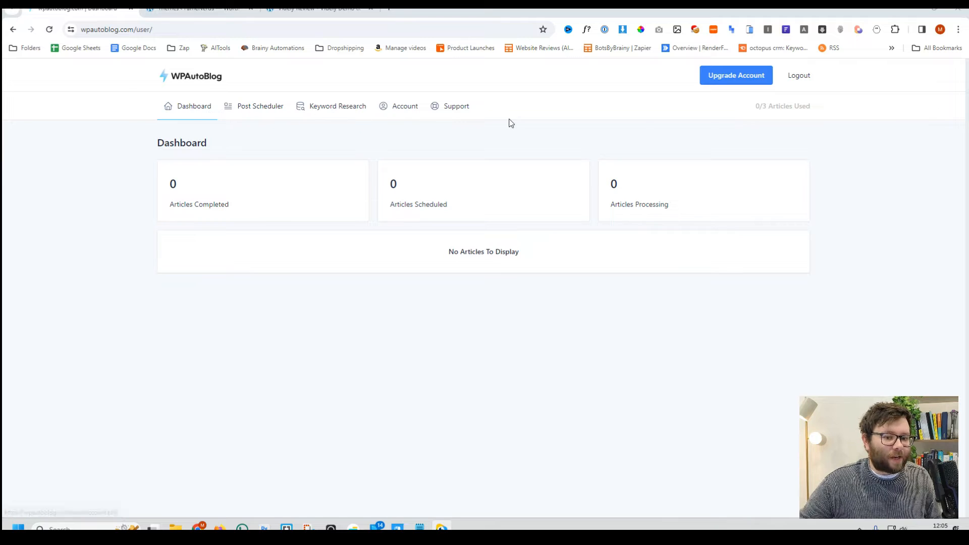
mouse_move(234, 230)
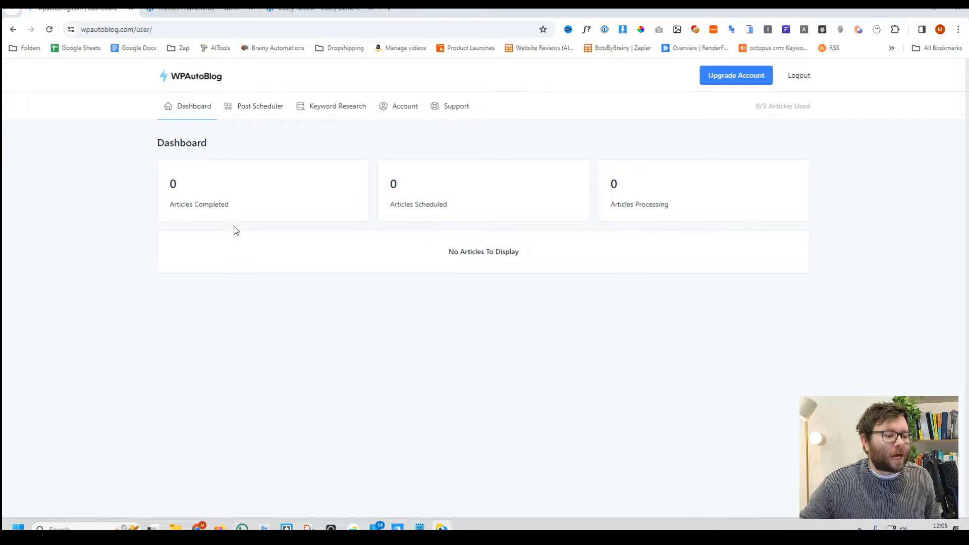
mouse_move(437, 224)
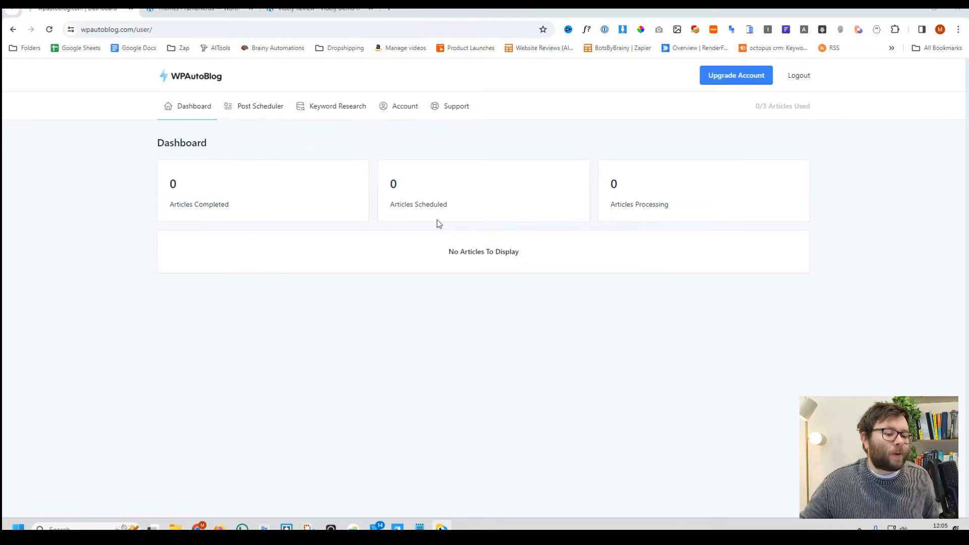
mouse_move(418, 254)
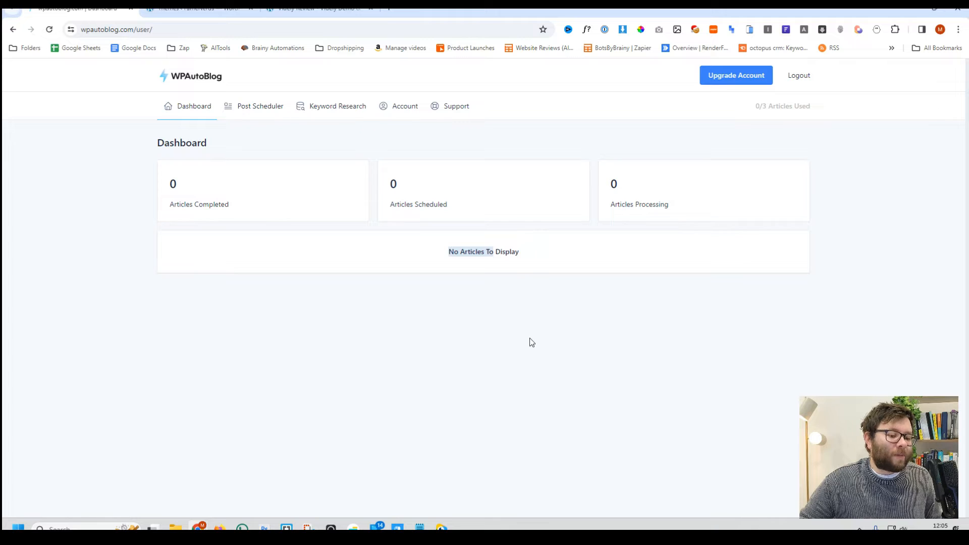
mouse_move(317, 142)
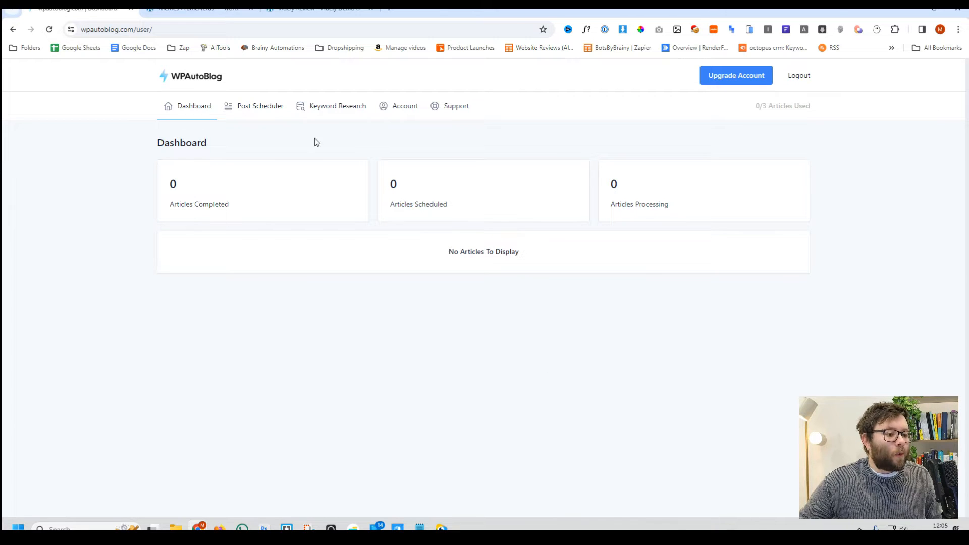
Open Keyword Research, keep English as the language, and select the keyword field
left_click(338, 105)
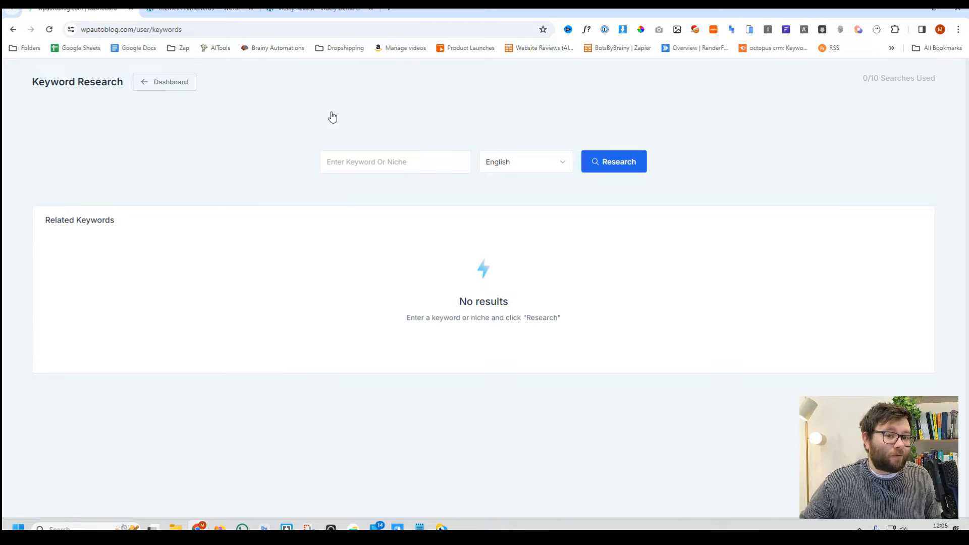
left_click(525, 162)
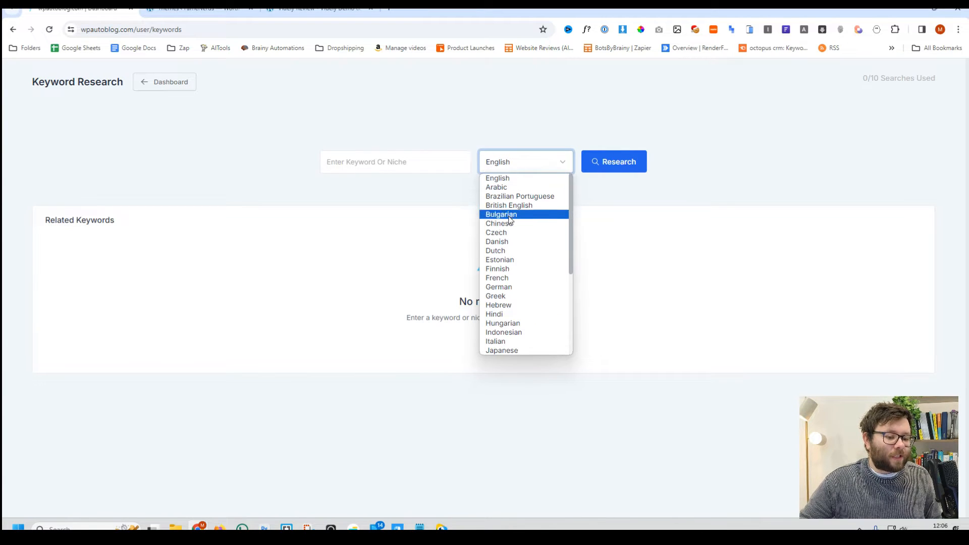
mouse_move(559, 295)
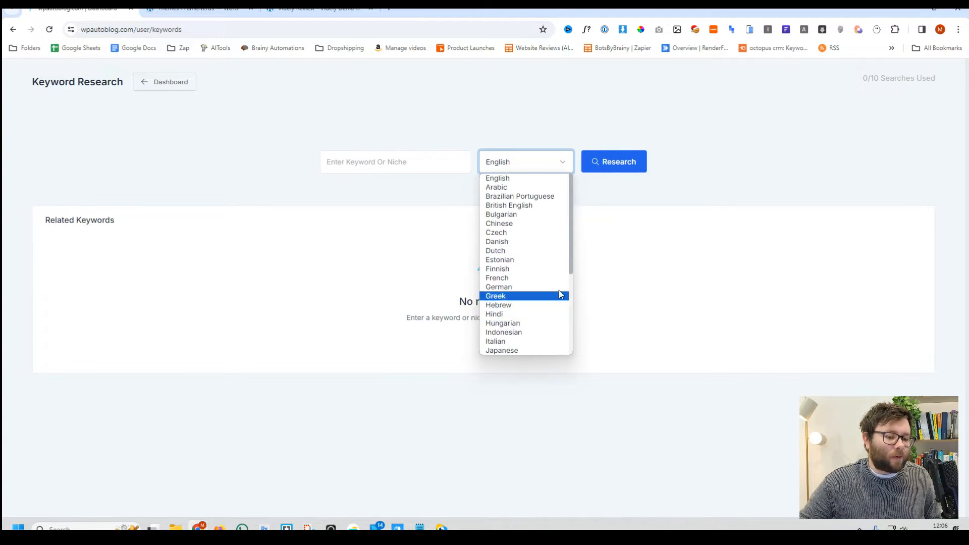
left_click(395, 162)
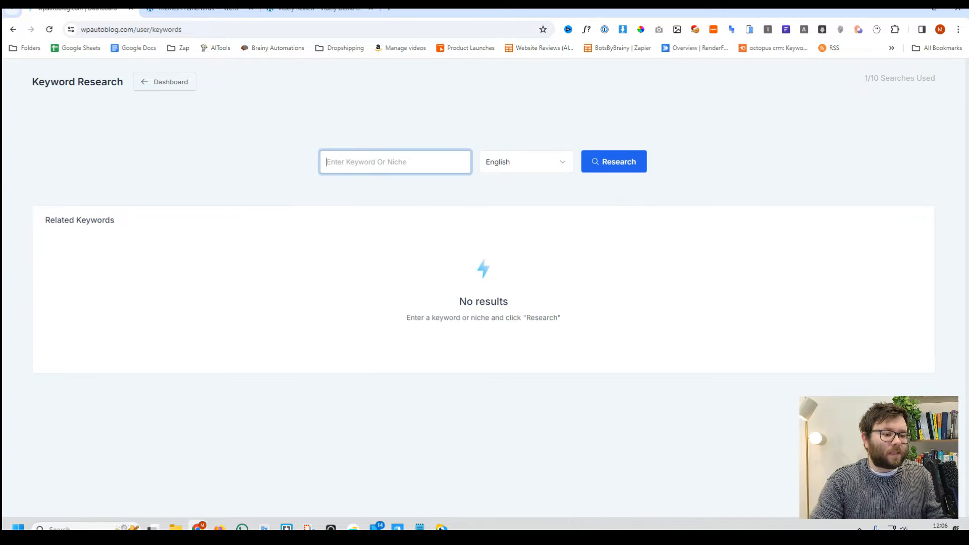
Research 'tiktok' and select 'tiktok to mp4' from the Related Keywords table
type("tiktok")
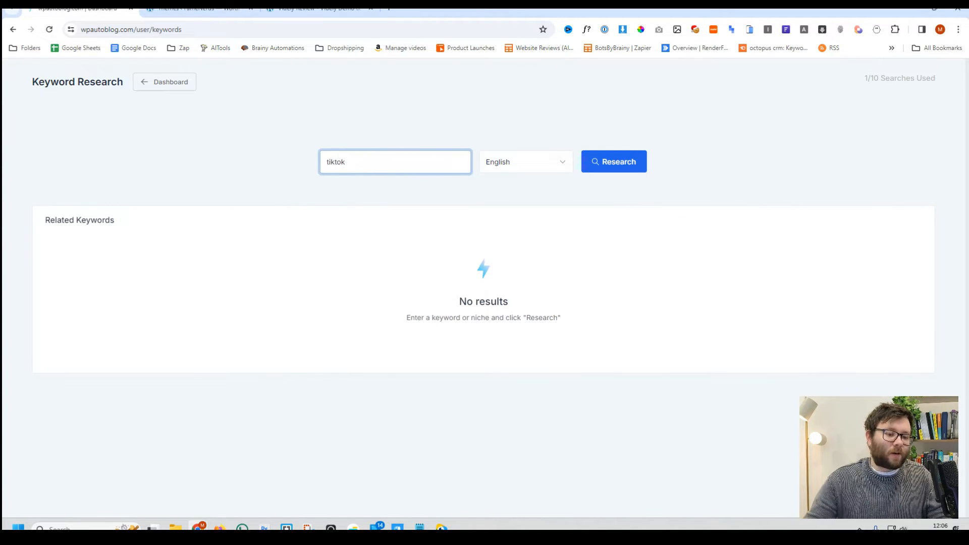
left_click(613, 161)
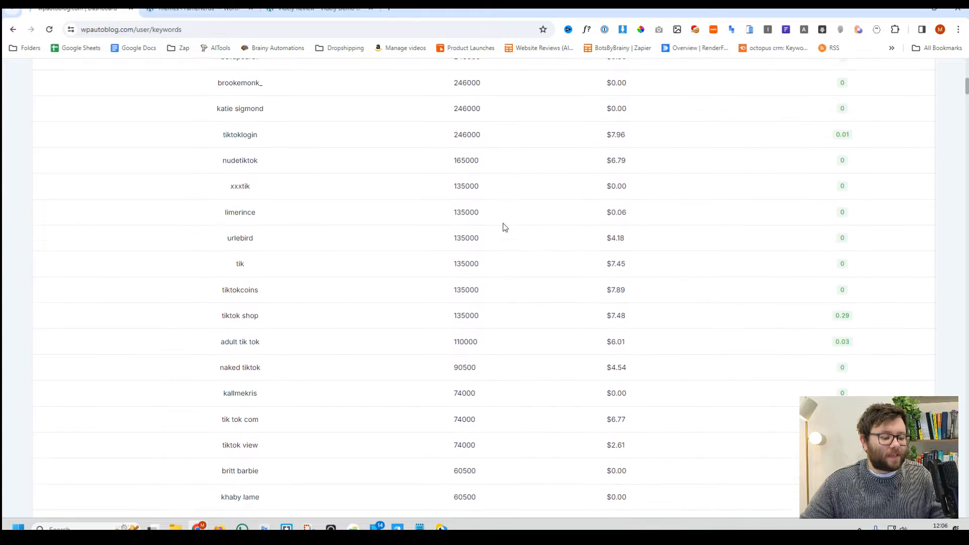
scroll("down", 3)
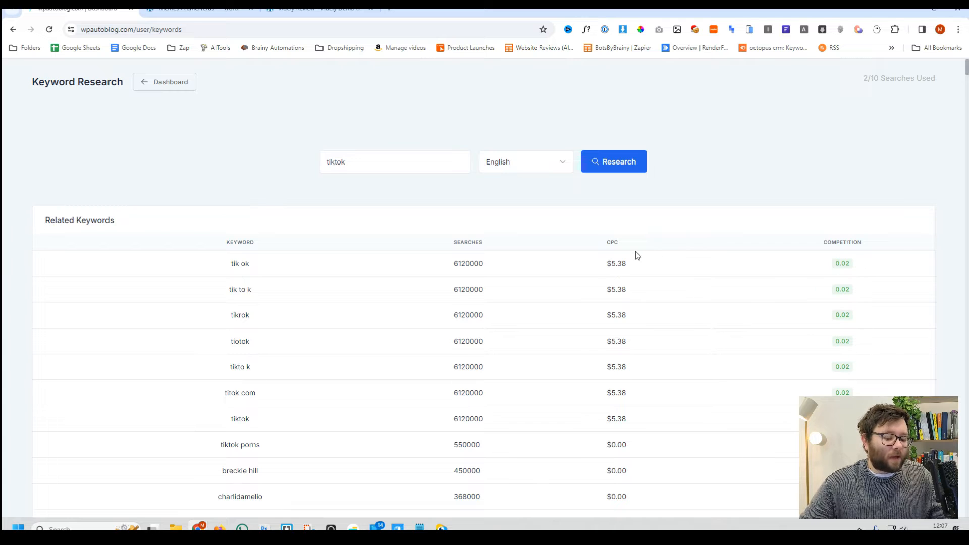
scroll("down", 3)
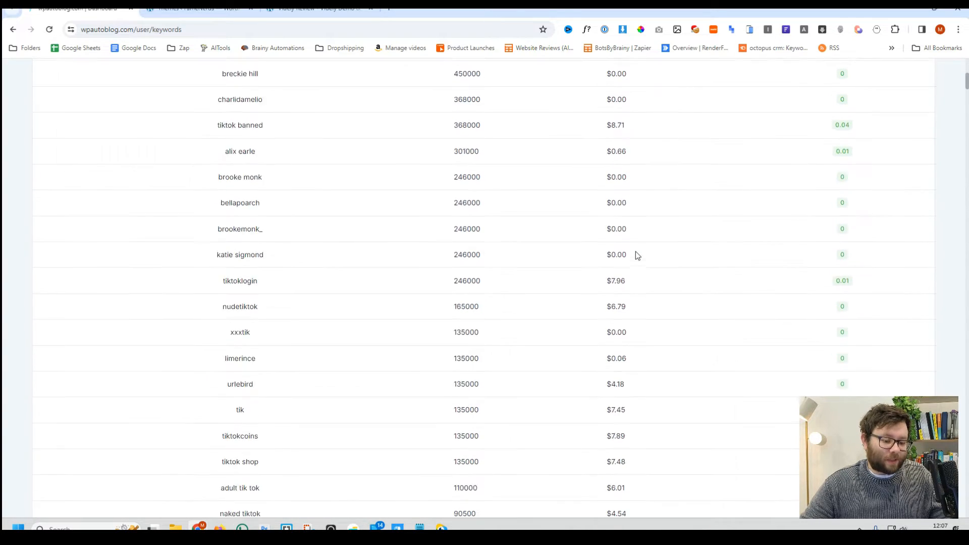
scroll("down", 3)
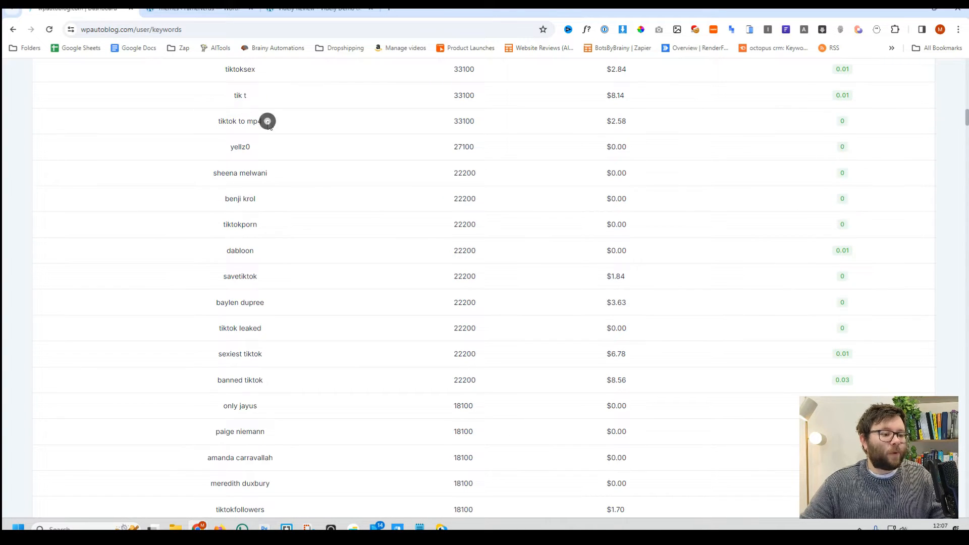
double_click(239, 121)
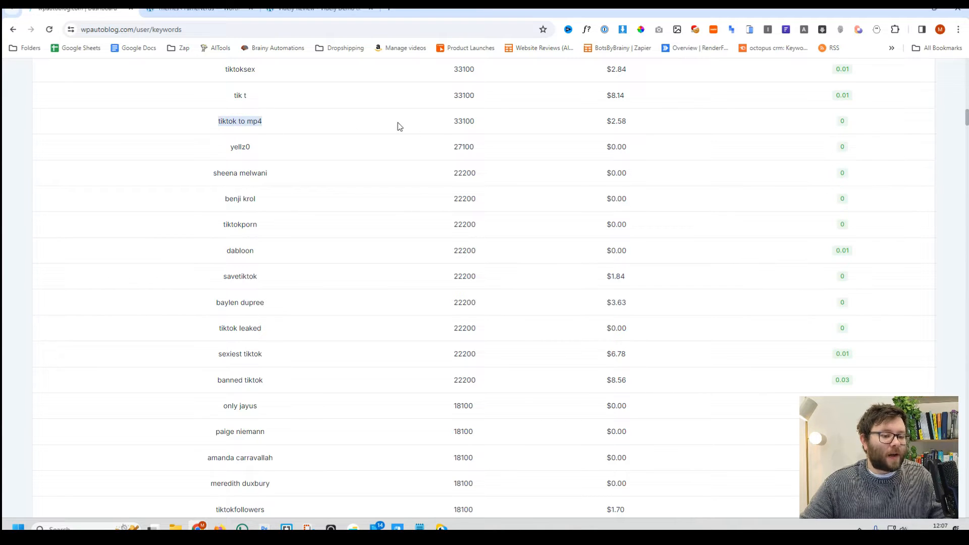
mouse_move(621, 132)
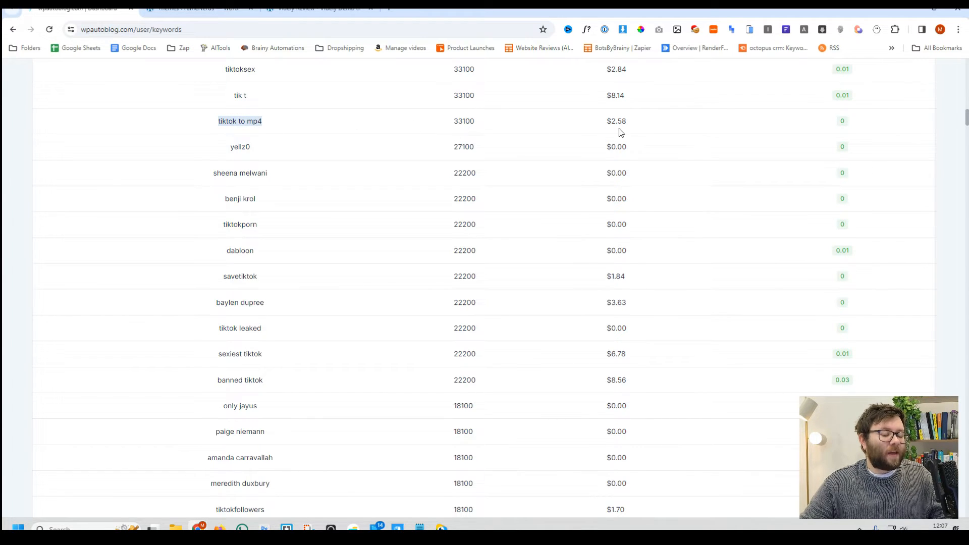
mouse_move(813, 127)
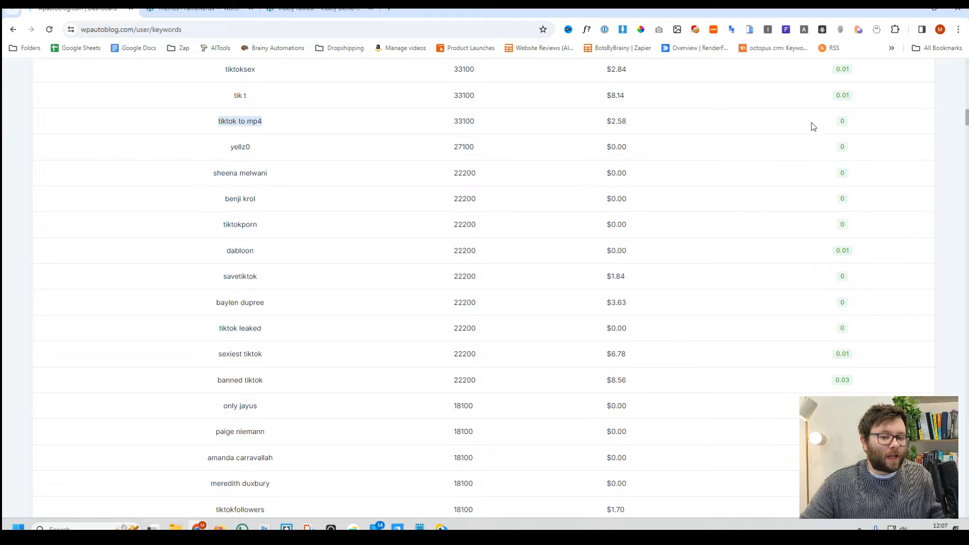
mouse_move(824, 129)
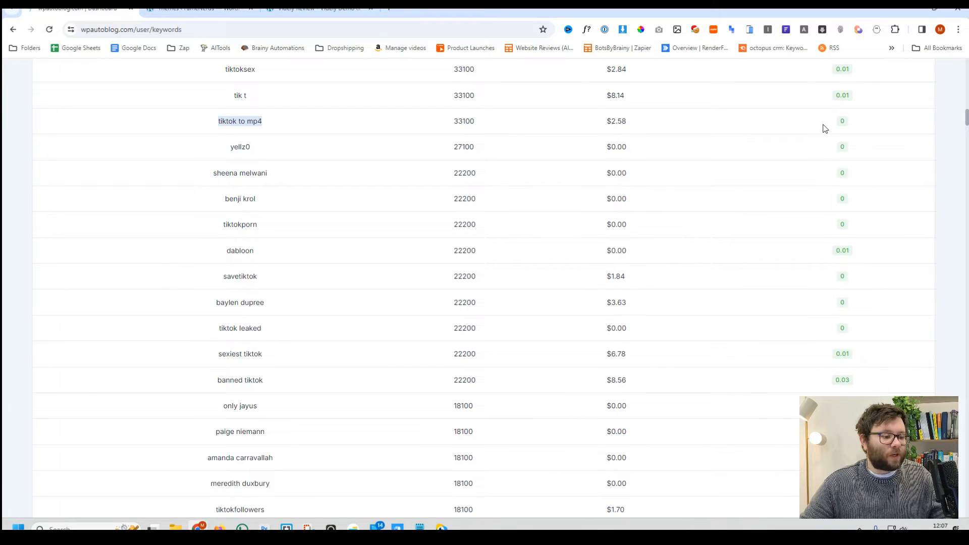
mouse_move(771, 137)
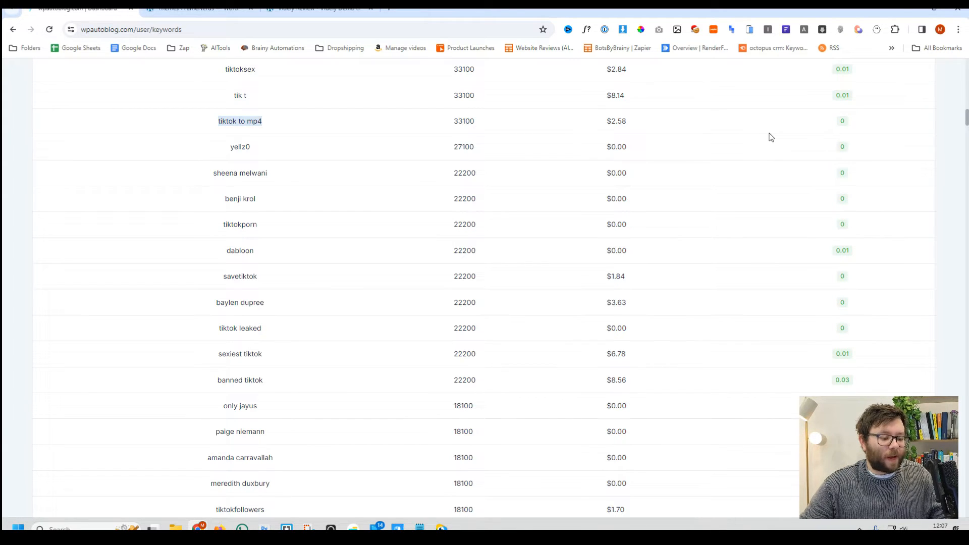
scroll("up", 3)
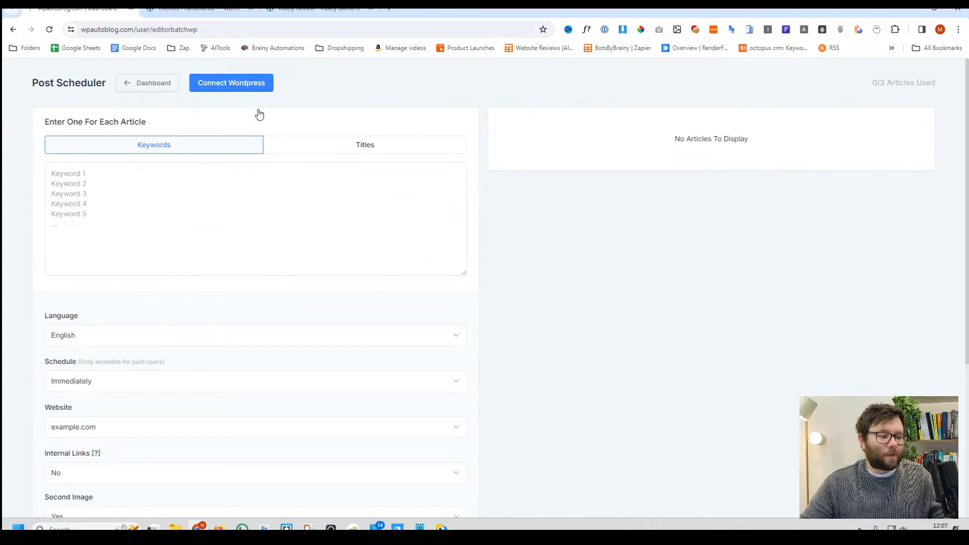
Enter 'tiktok to mp4' as an article keyword and keep English as the language
left_click(255, 218)
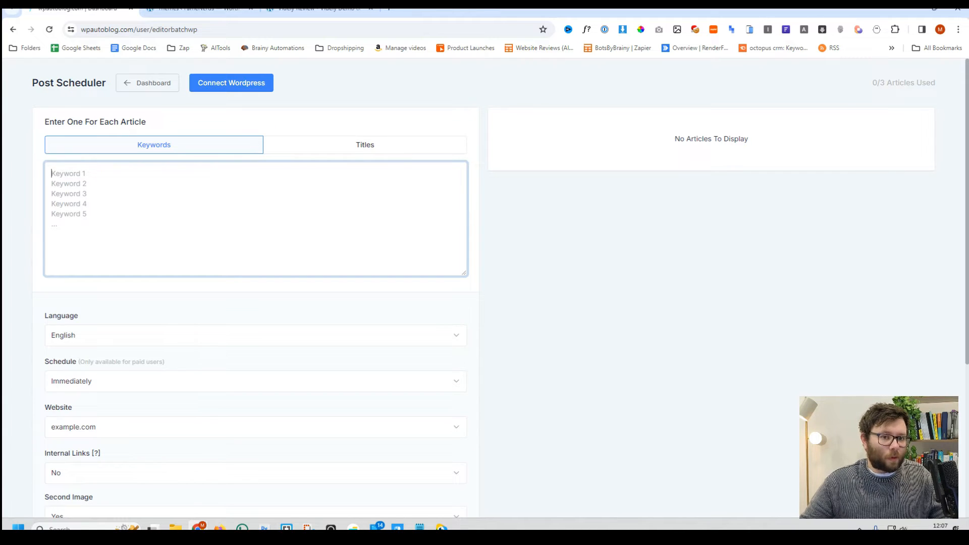
type("tiktok to mp4")
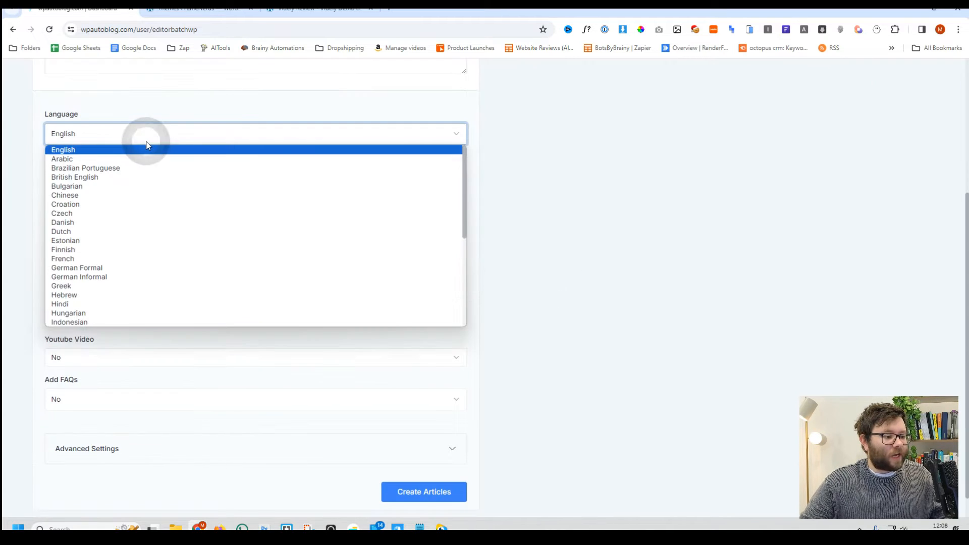
left_click(63, 149)
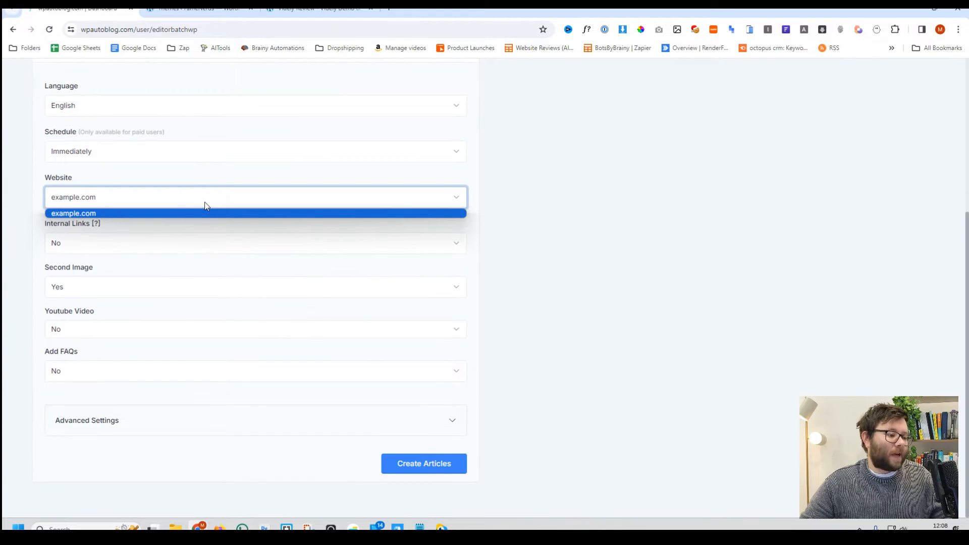
mouse_move(419, 245)
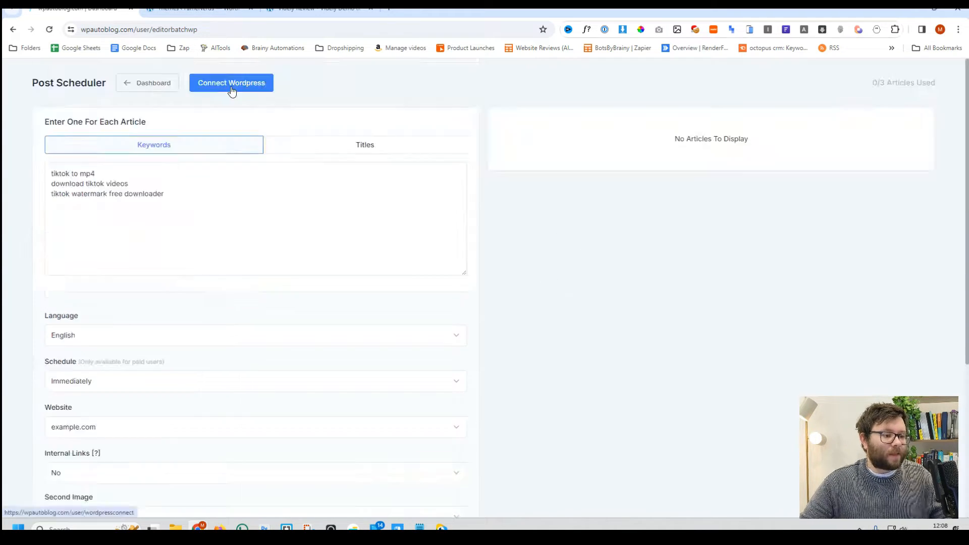
Open the Connect Wordpress page from the top of the Post Scheduler
left_click(230, 83)
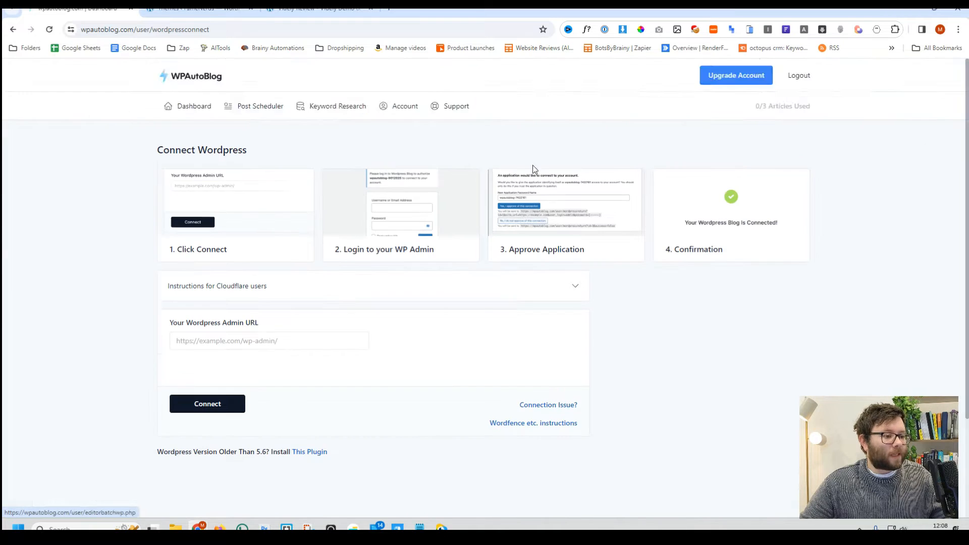
scroll("down", 3)
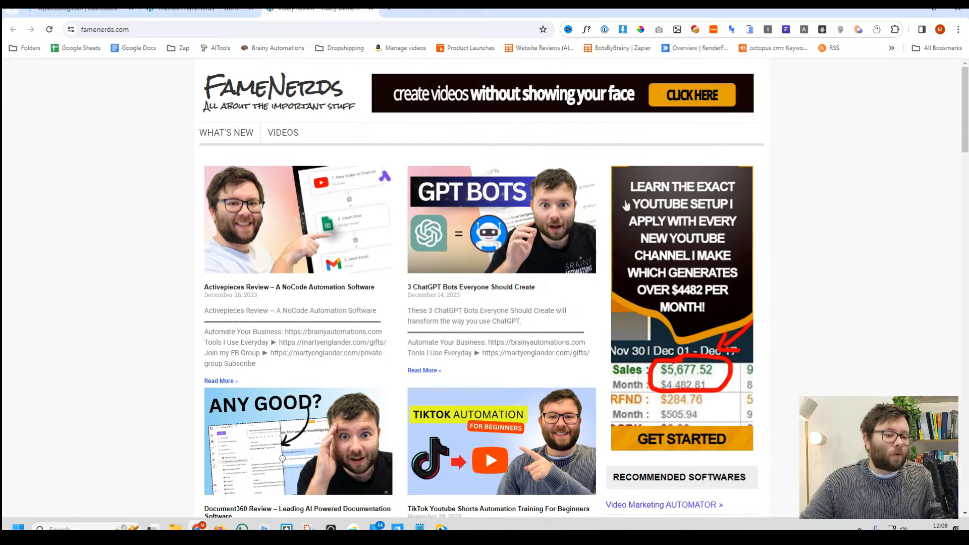
Scroll down through the recent posts on the famenerds.com home page
scroll("down", 3)
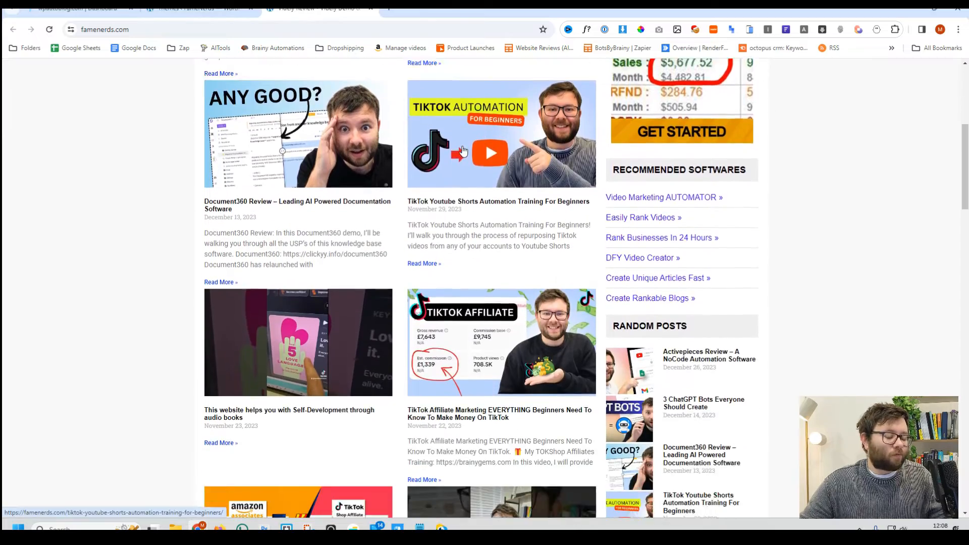
scroll("down", 3)
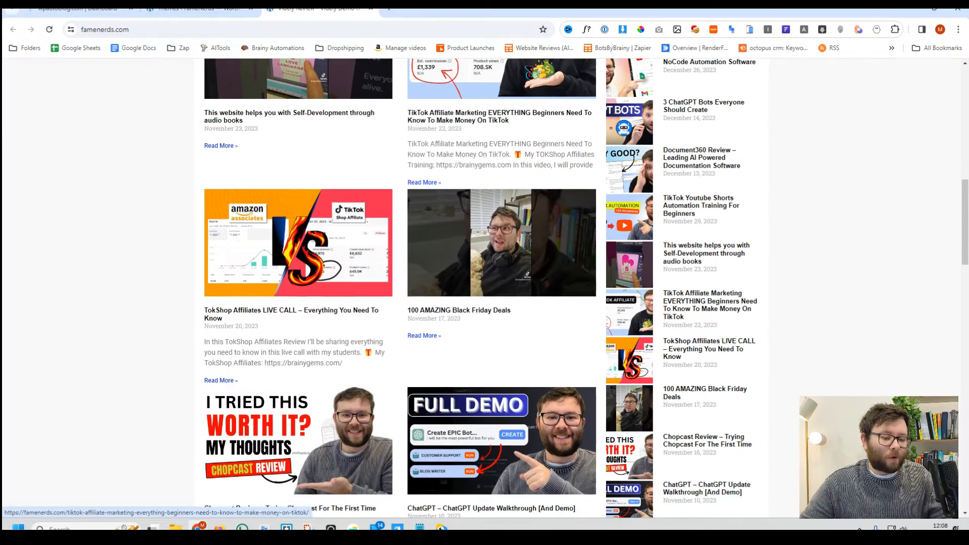
scroll("down", 3)
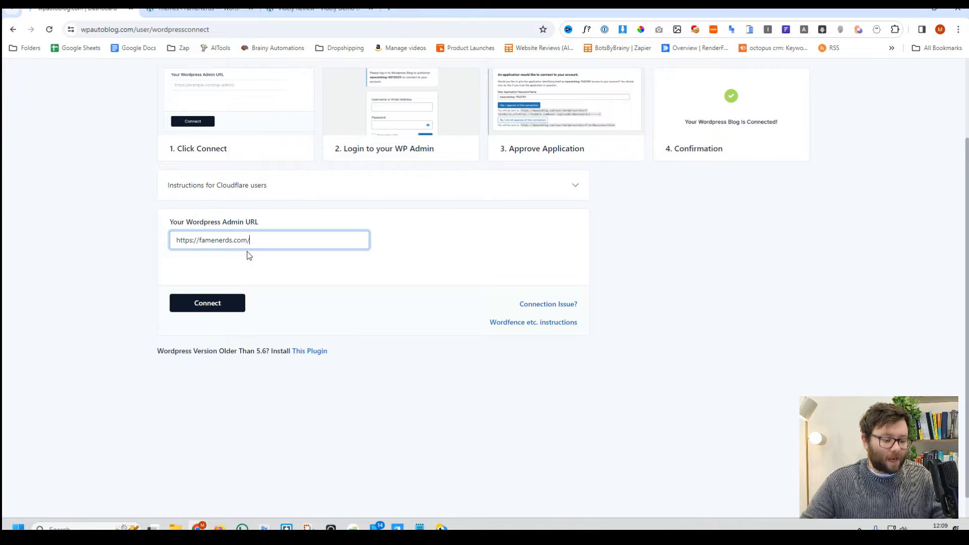
left_click(207, 303)
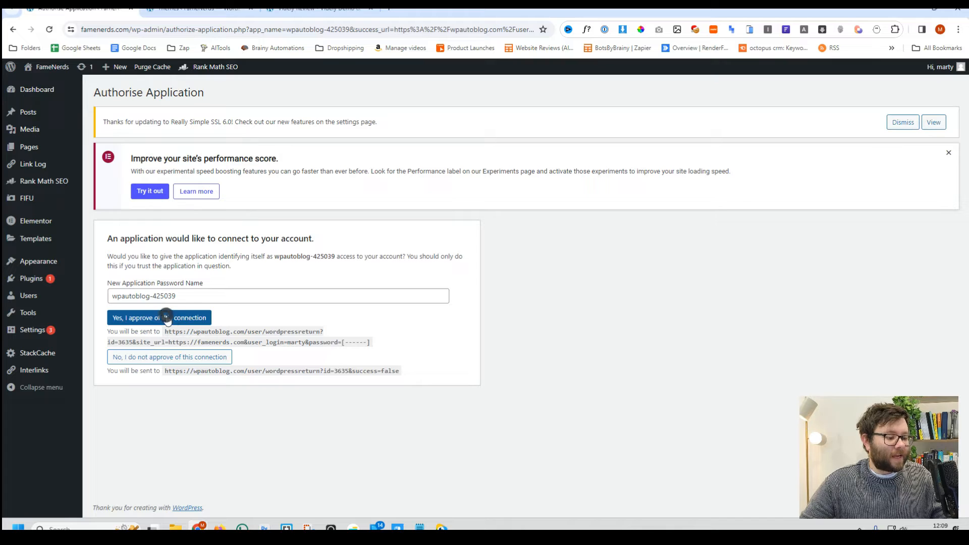
left_click(159, 317)
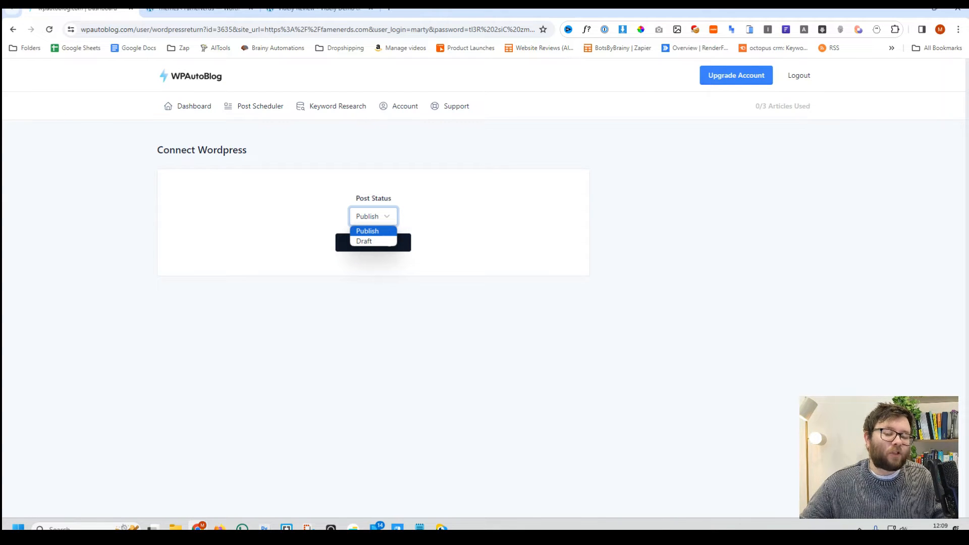
left_click(364, 241)
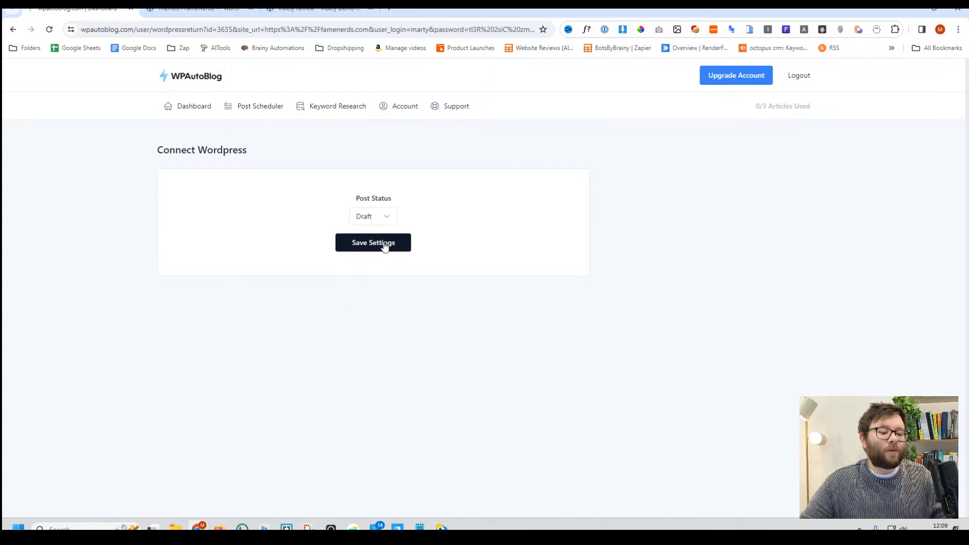
left_click(373, 243)
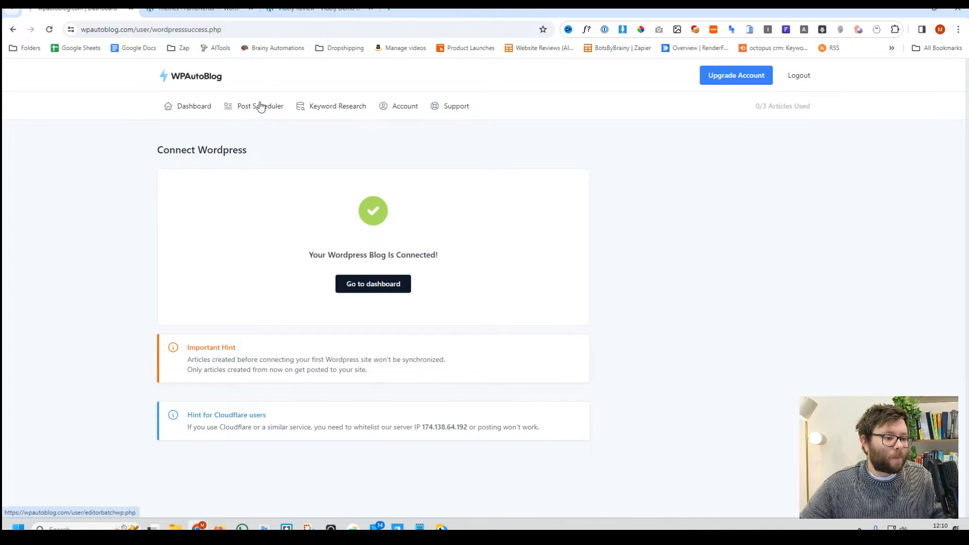
Create the three TikTok articles for famenerds.com with internal links, YouTube video and FAQs
left_click(260, 106)
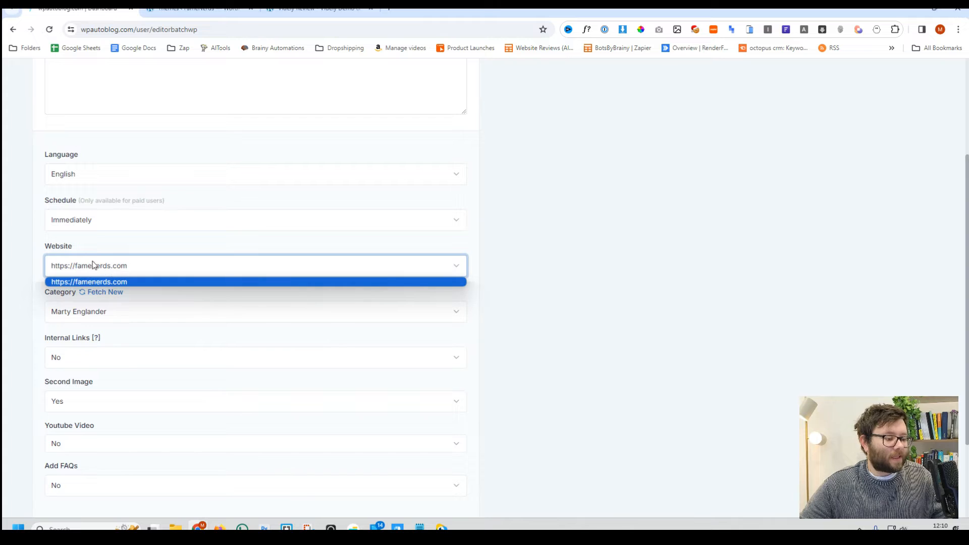
mouse_move(714, 248)
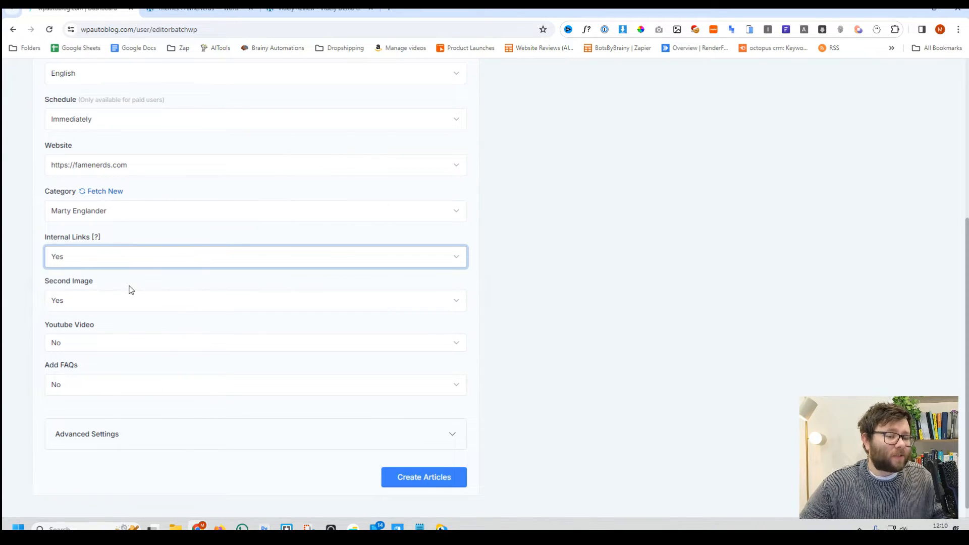
scroll("up", 3)
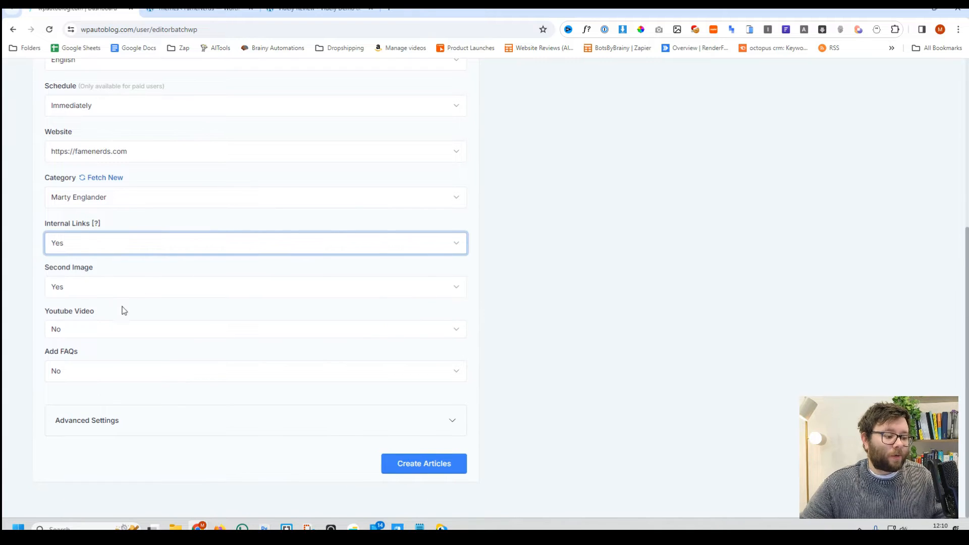
left_click(255, 329)
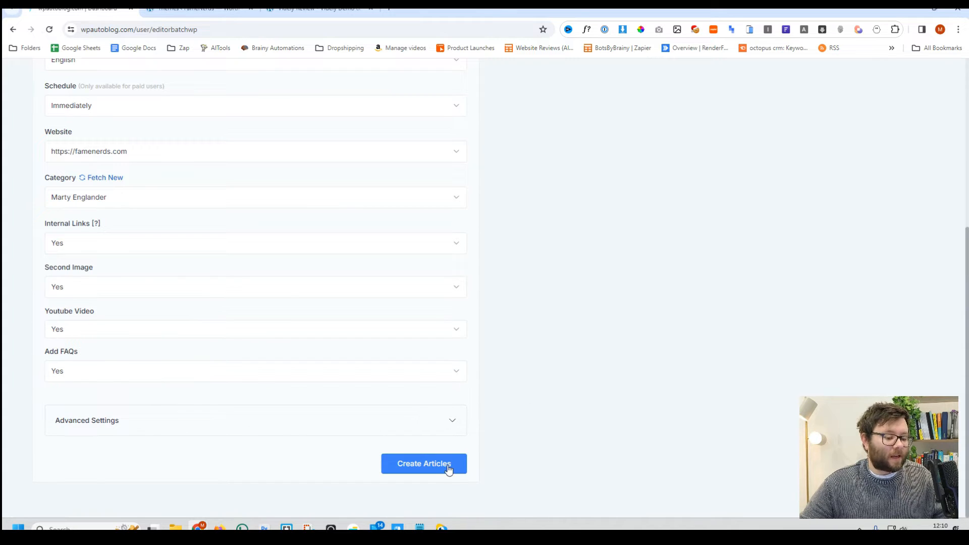
left_click(424, 463)
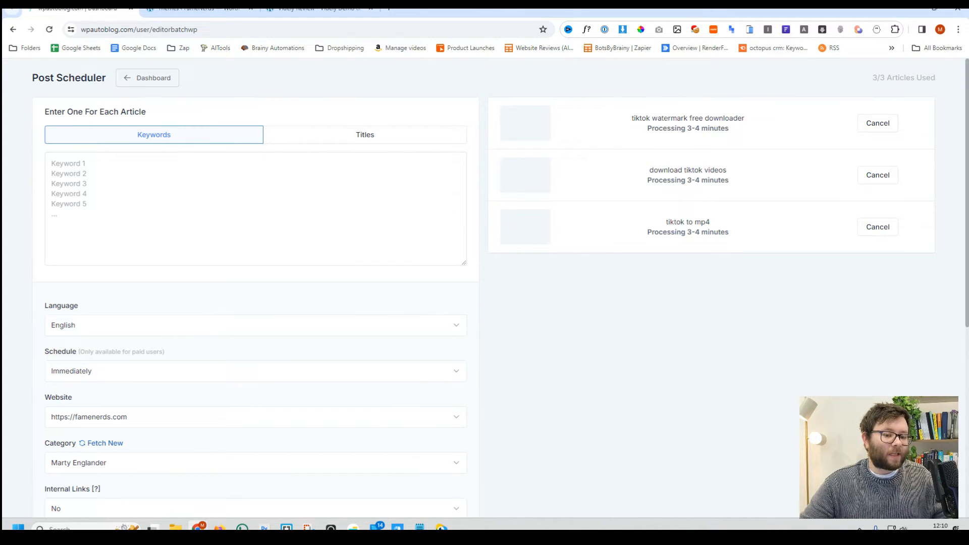
mouse_move(674, 256)
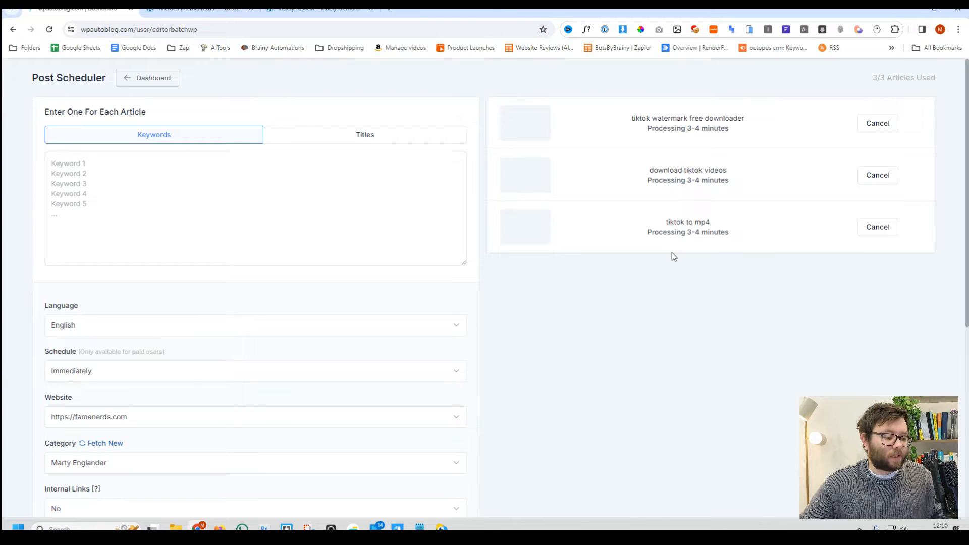
mouse_move(691, 196)
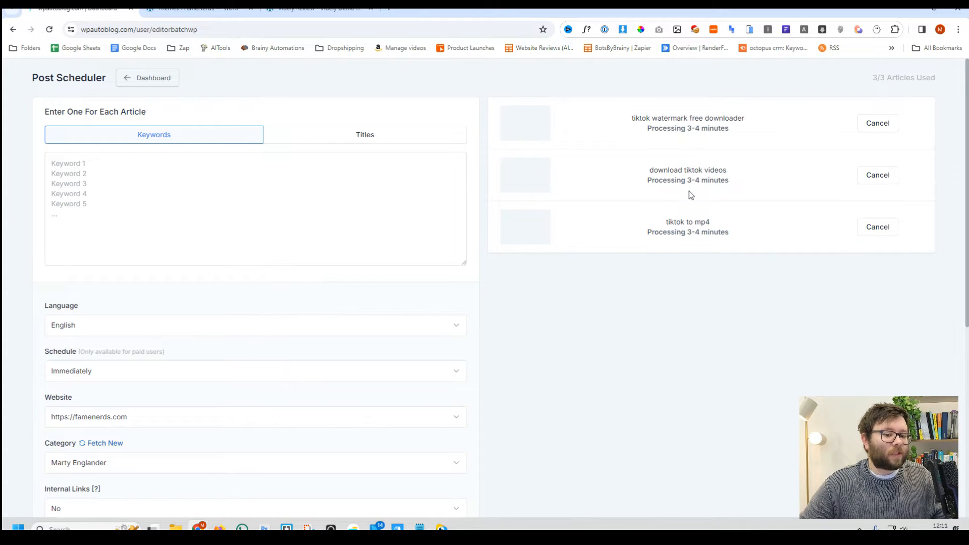
mouse_move(500, 215)
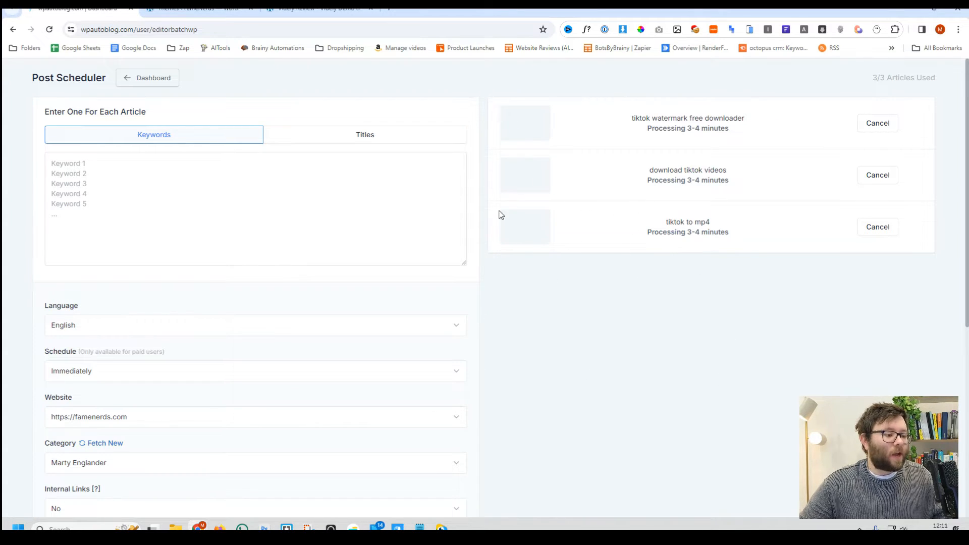
left_click(364, 134)
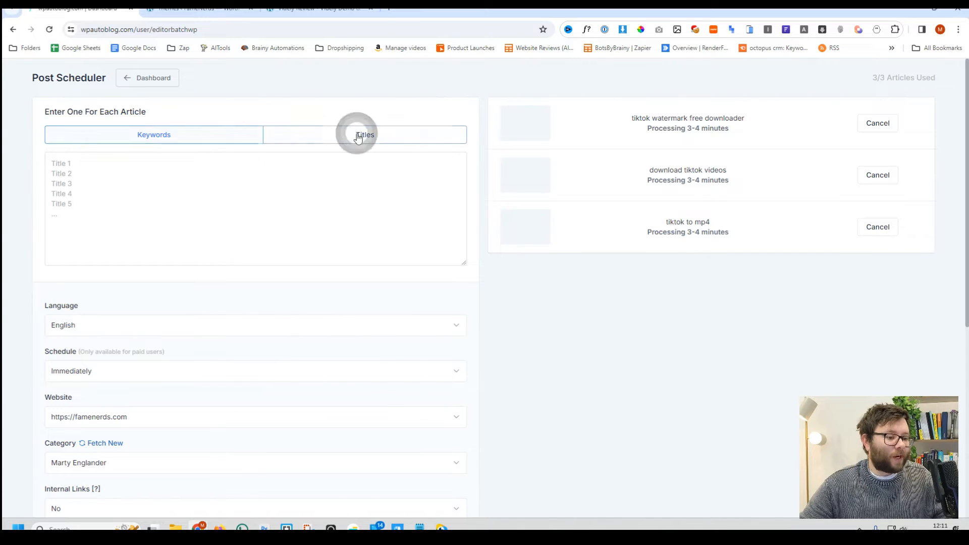
left_click(365, 135)
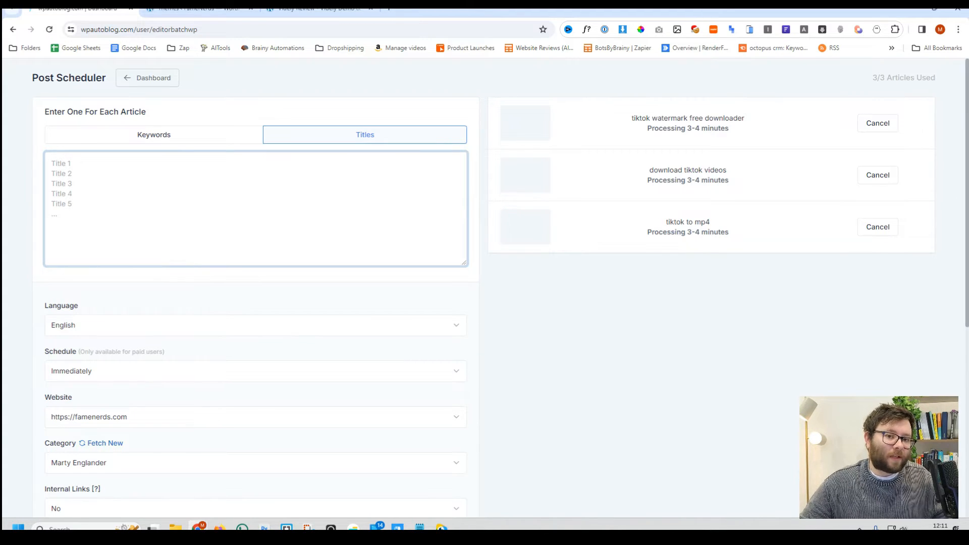
left_click(152, 77)
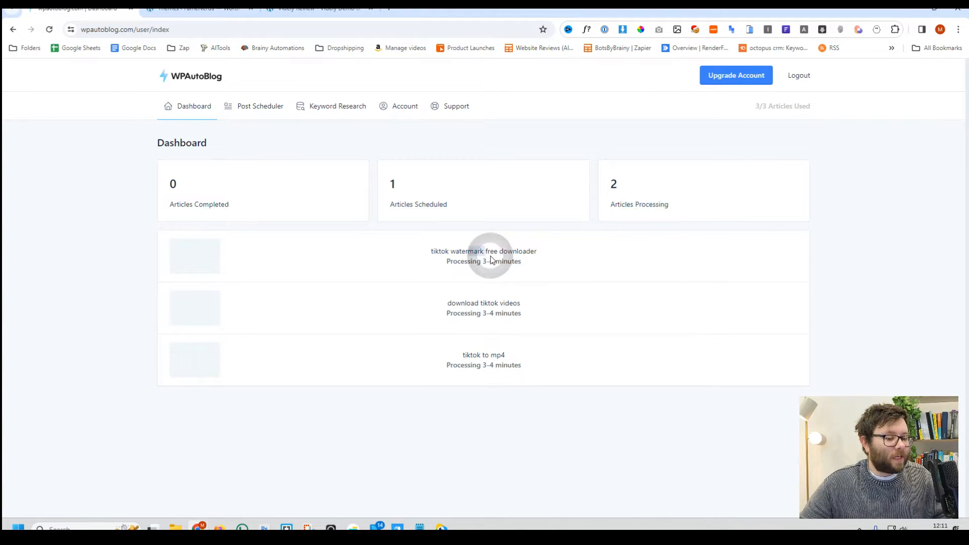
mouse_move(528, 286)
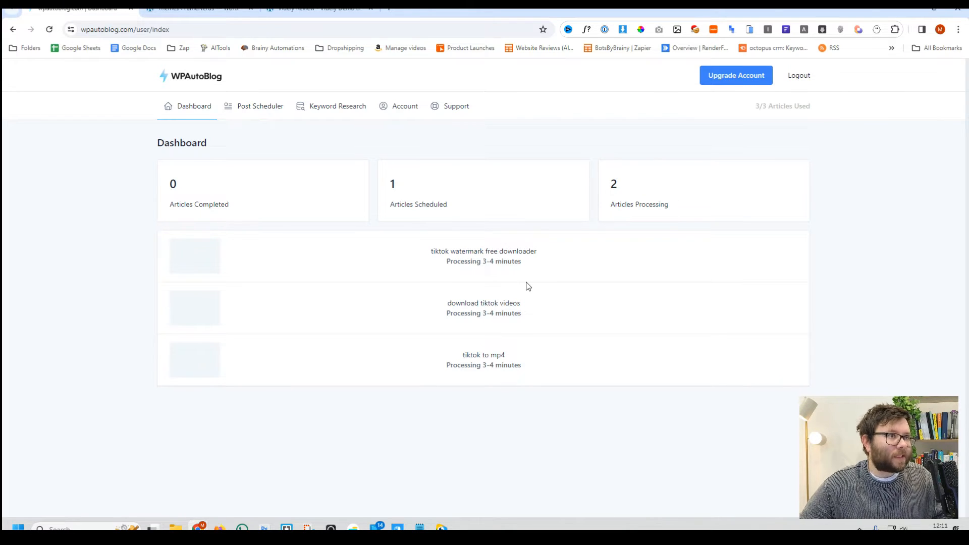
Open Post Scheduler to see the two finished TikTok articles with titles
left_click(261, 105)
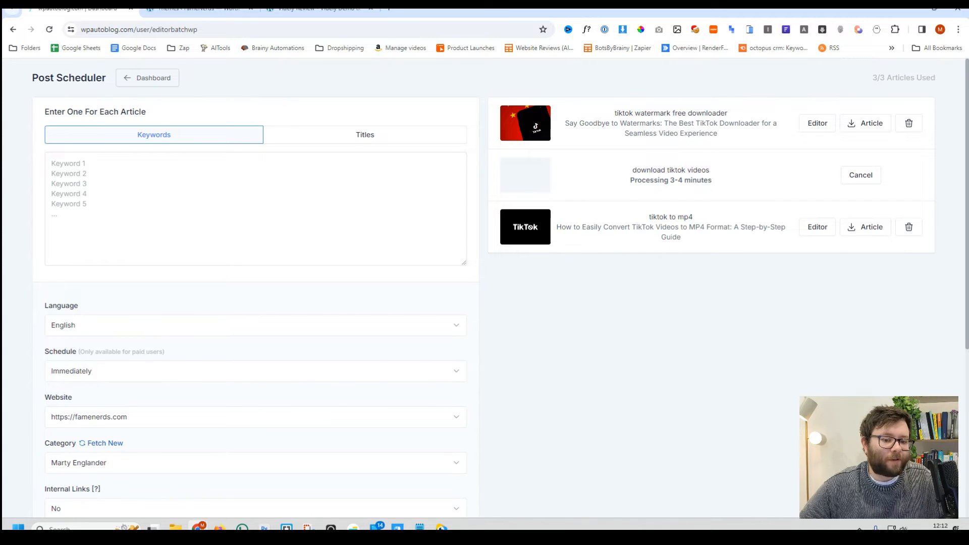
mouse_move(666, 227)
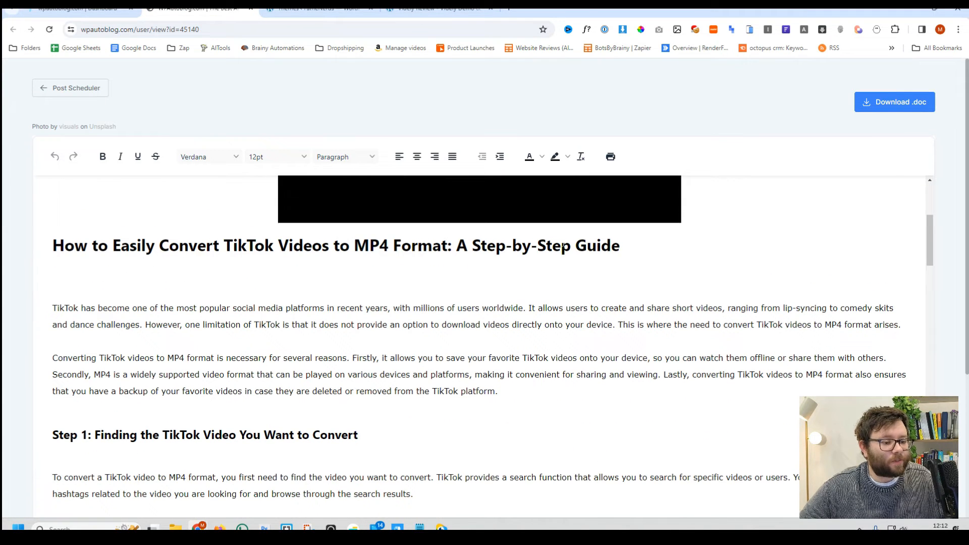
triple_click(336, 246)
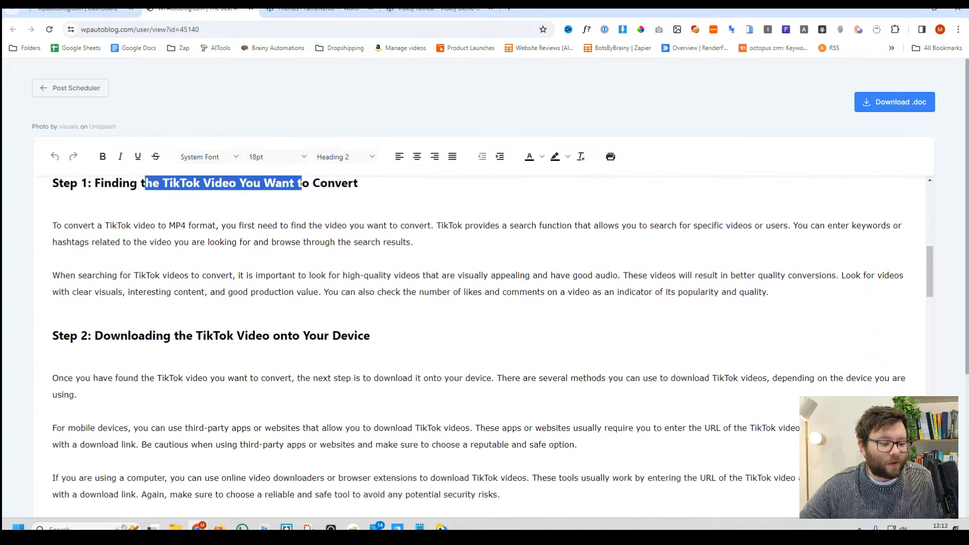
left_click(279, 335)
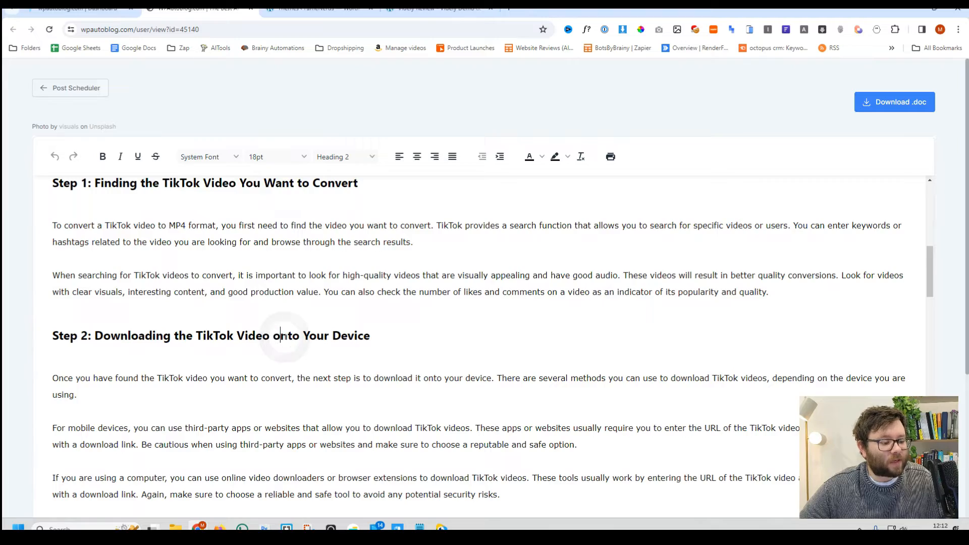
scroll("down", 3)
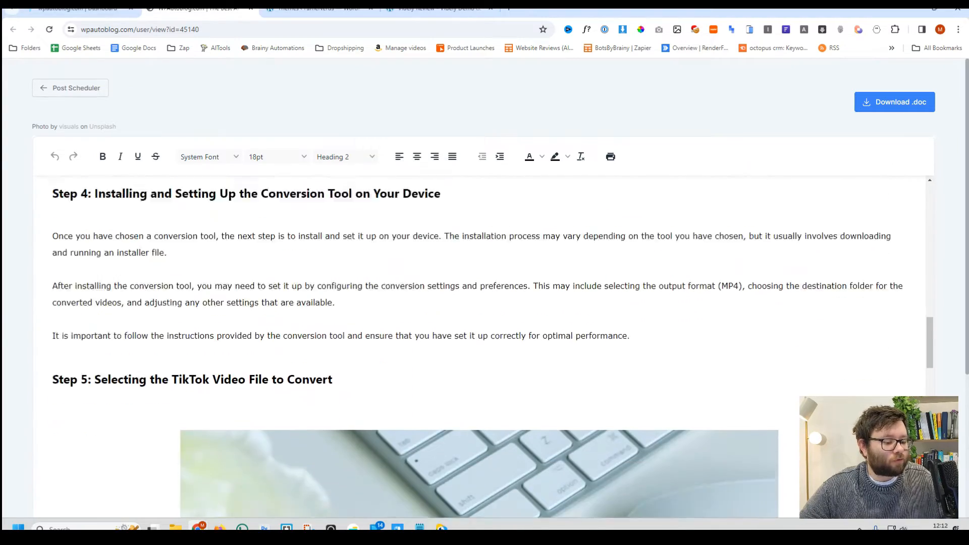
scroll("down", 3)
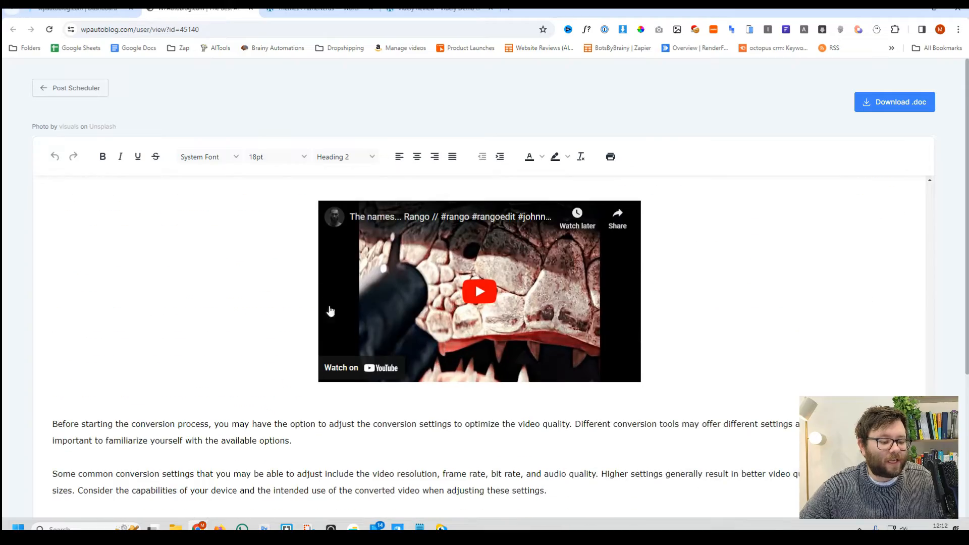
scroll("down", 3)
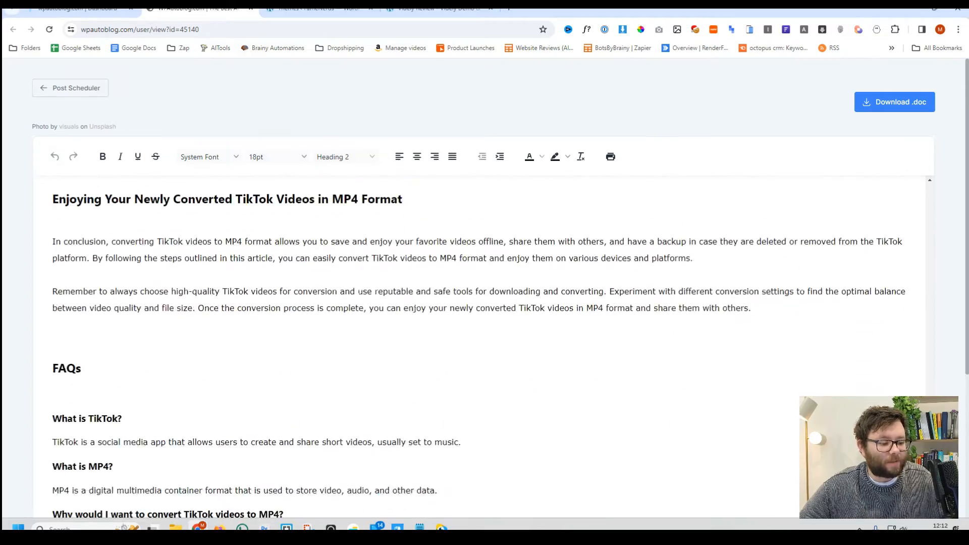
scroll("up", 3)
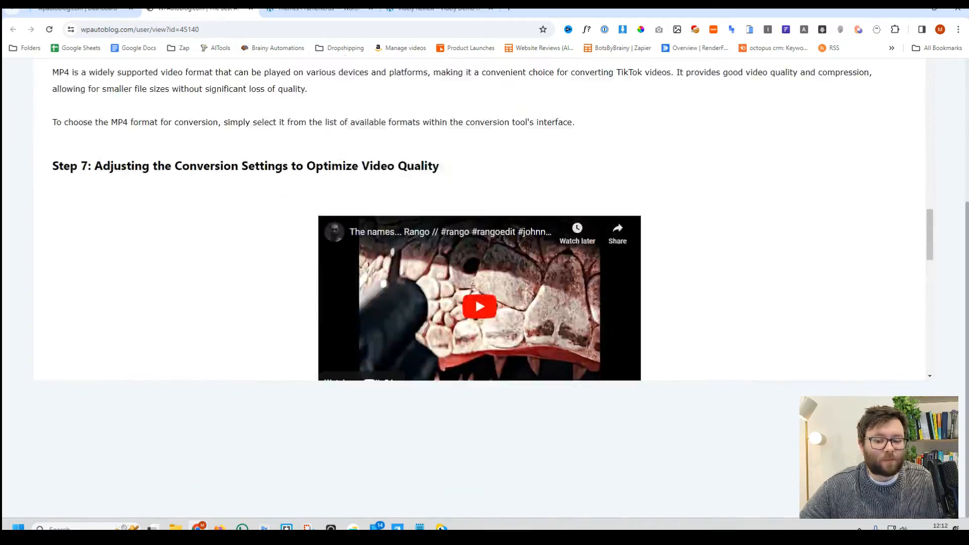
scroll("up", 3)
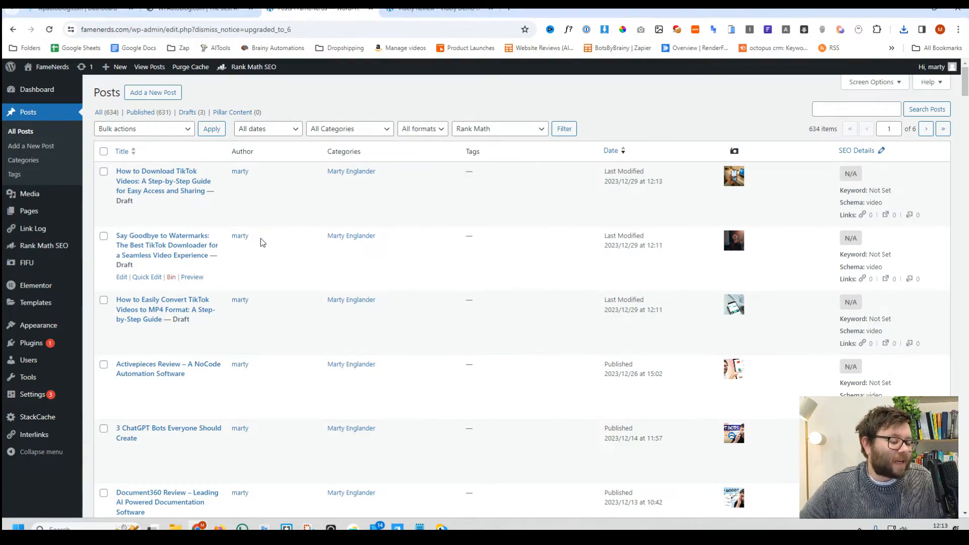
mouse_move(246, 319)
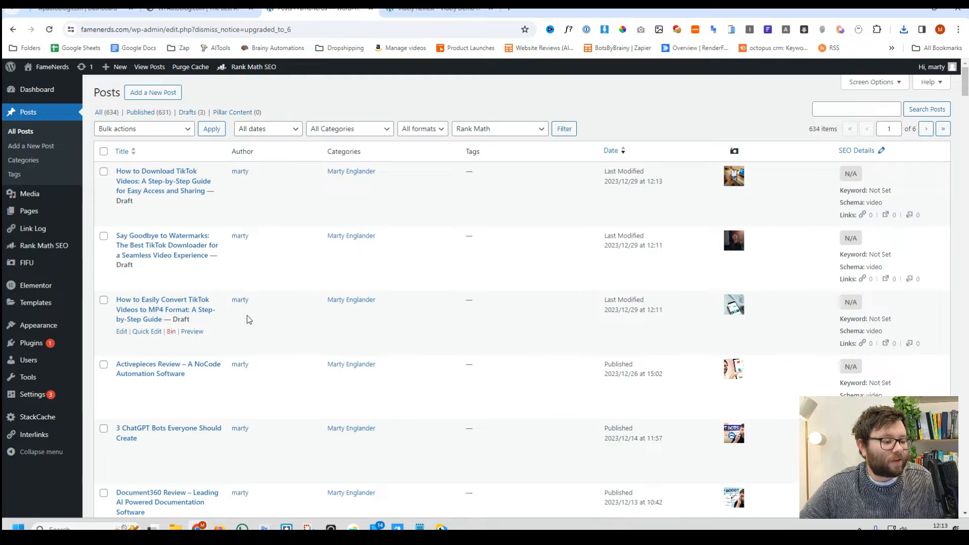
mouse_move(193, 181)
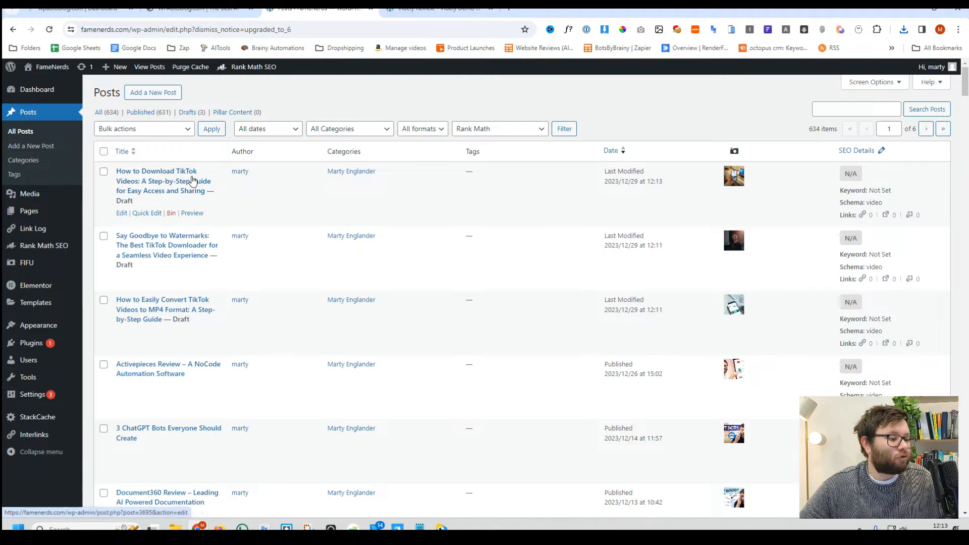
mouse_move(204, 334)
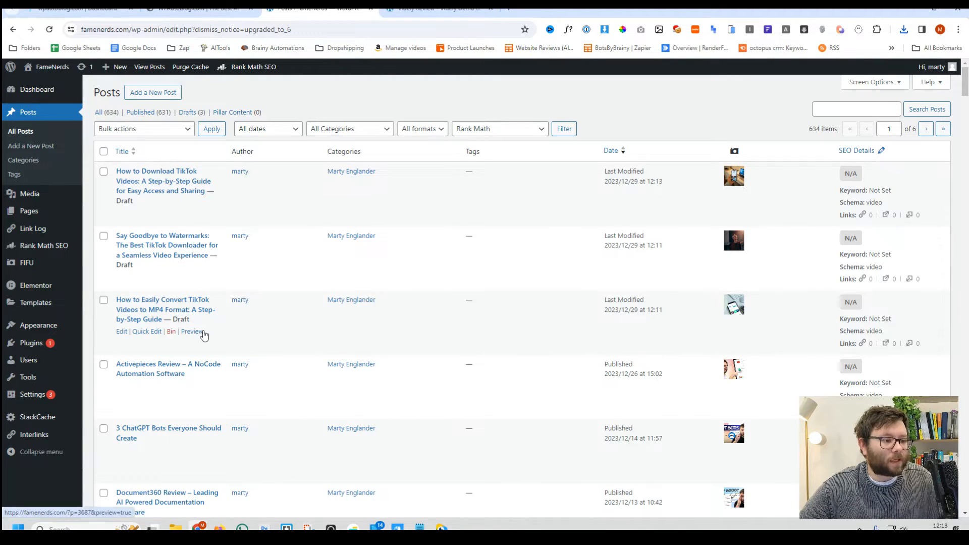
mouse_move(261, 309)
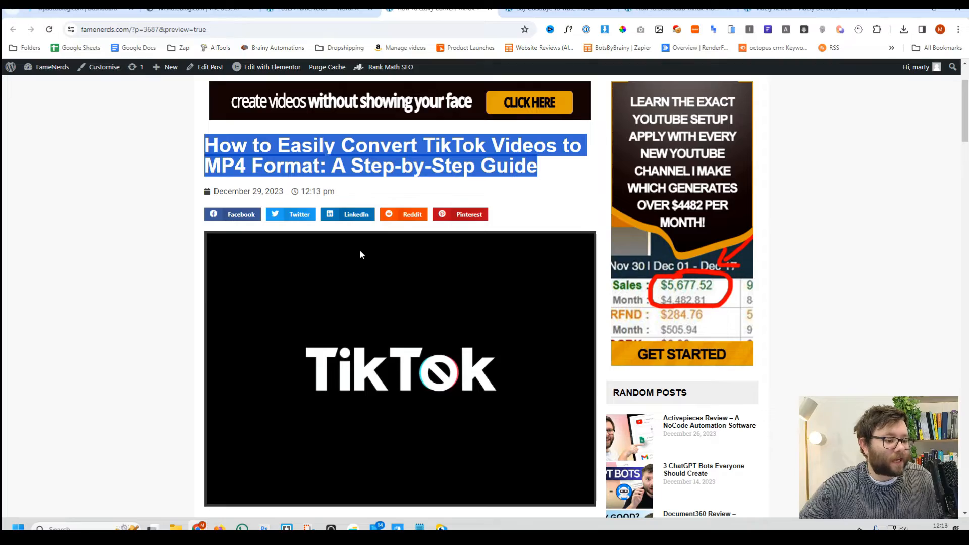
Scroll through the current TikTok draft's preview on the FameNerds site
scroll("down", 3)
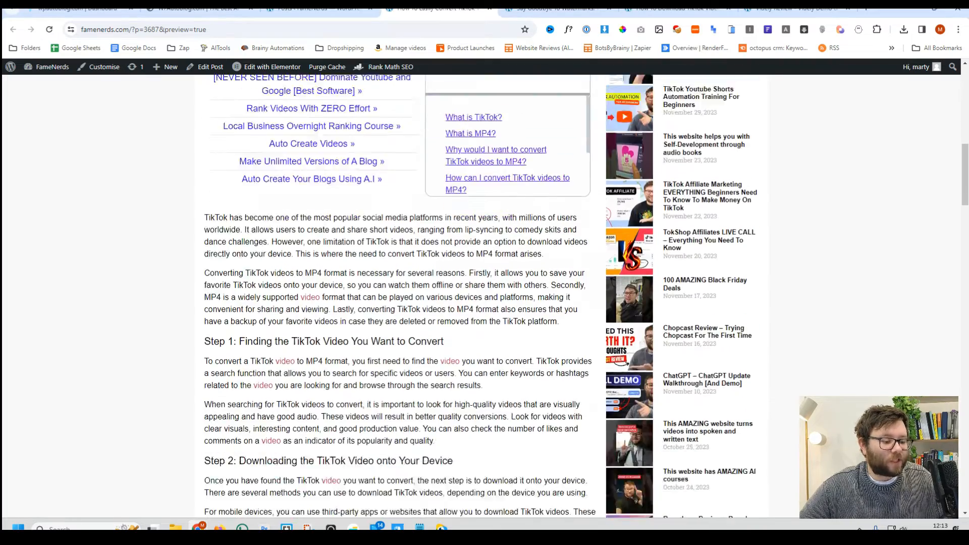
scroll("down", 3)
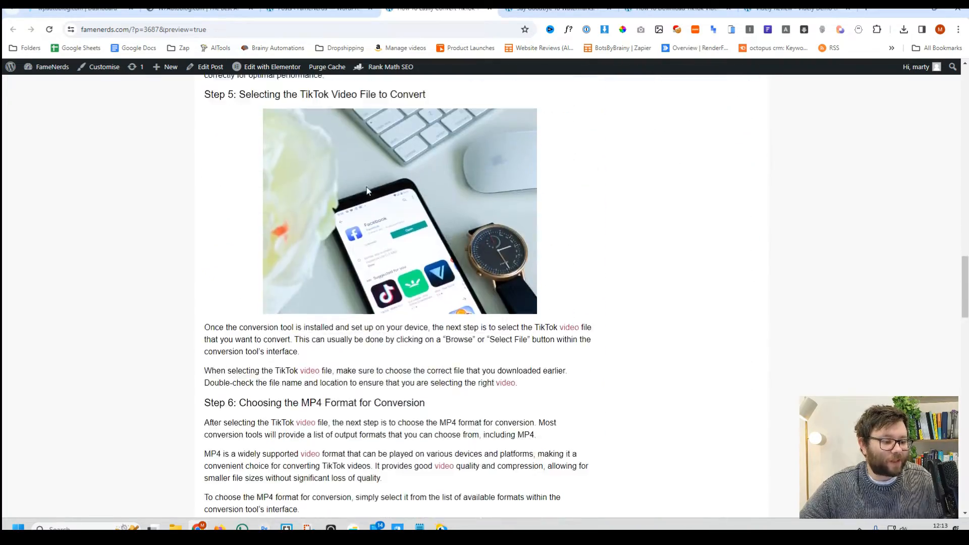
scroll("down", 3)
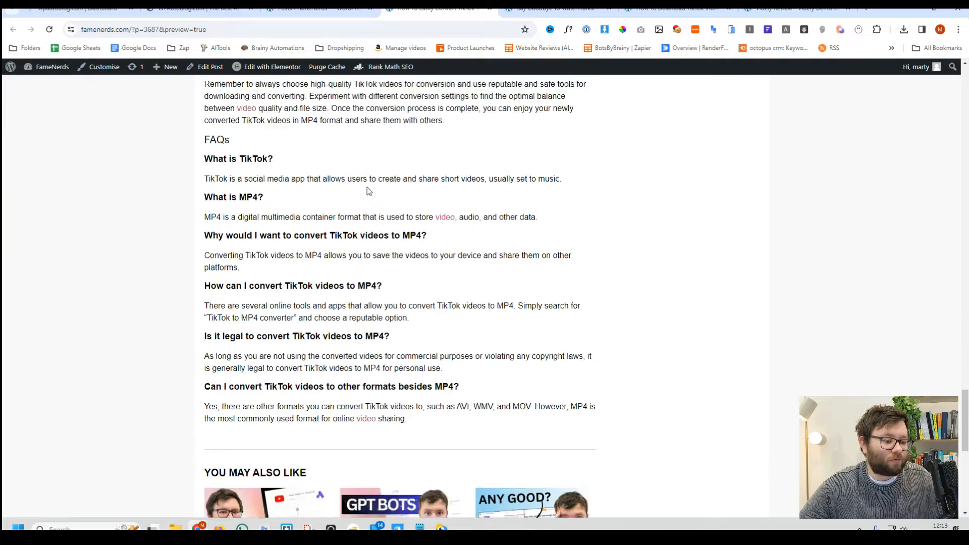
Preview the watermark-free TikTok downloader draft and scroll through the whole article
left_click(550, 8)
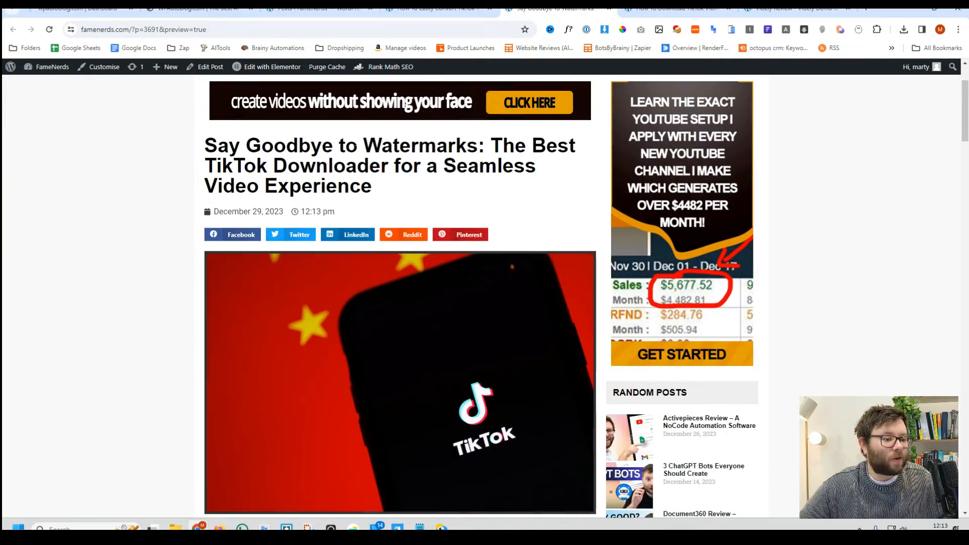
scroll("down", 3)
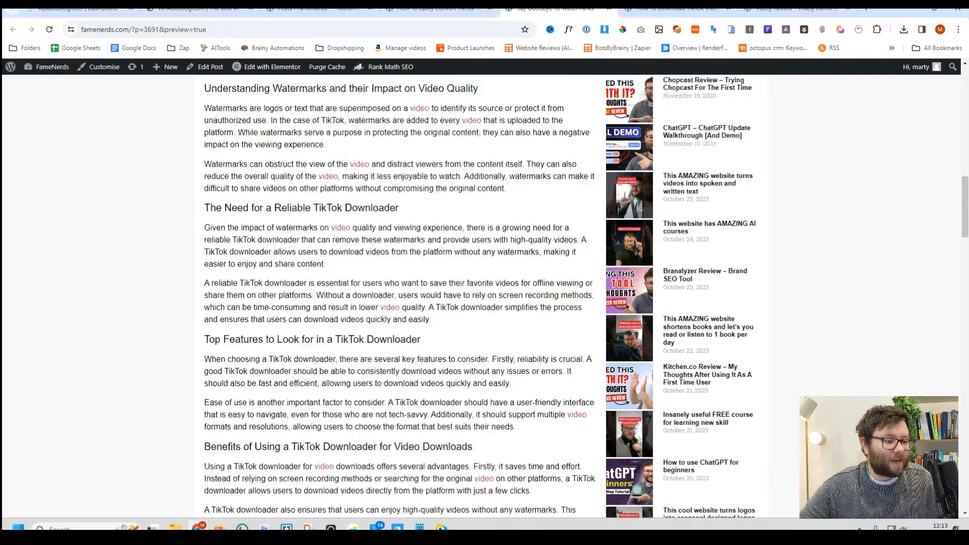
scroll("down", 3)
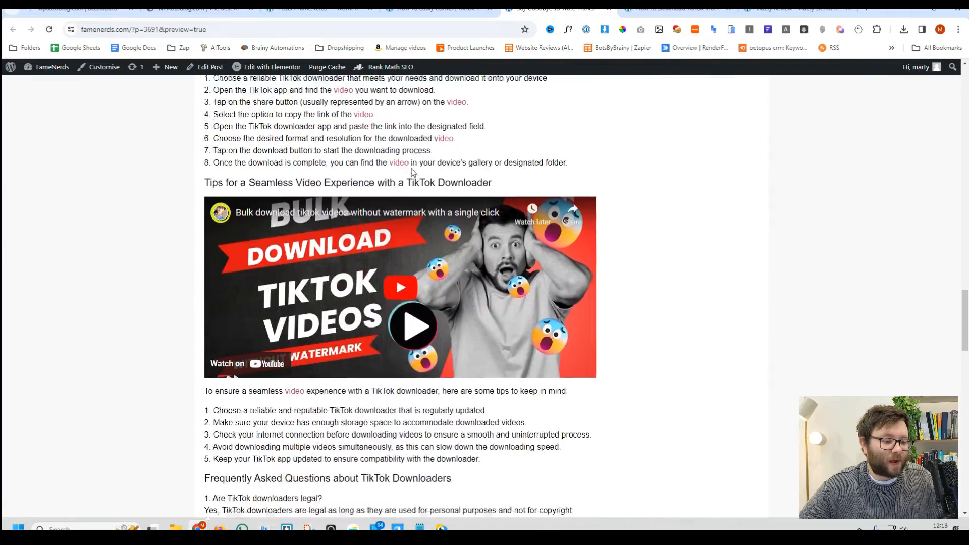
scroll("down", 3)
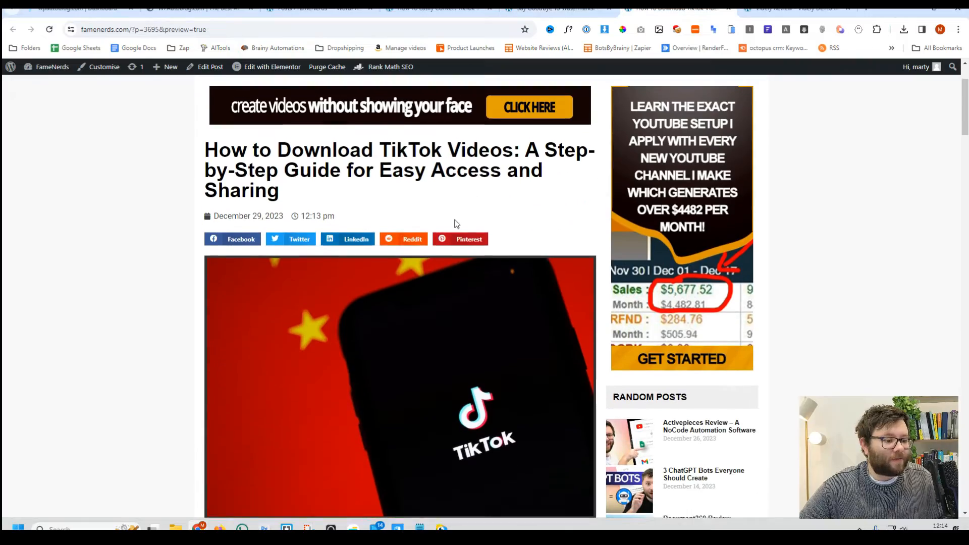
scroll("down", 3)
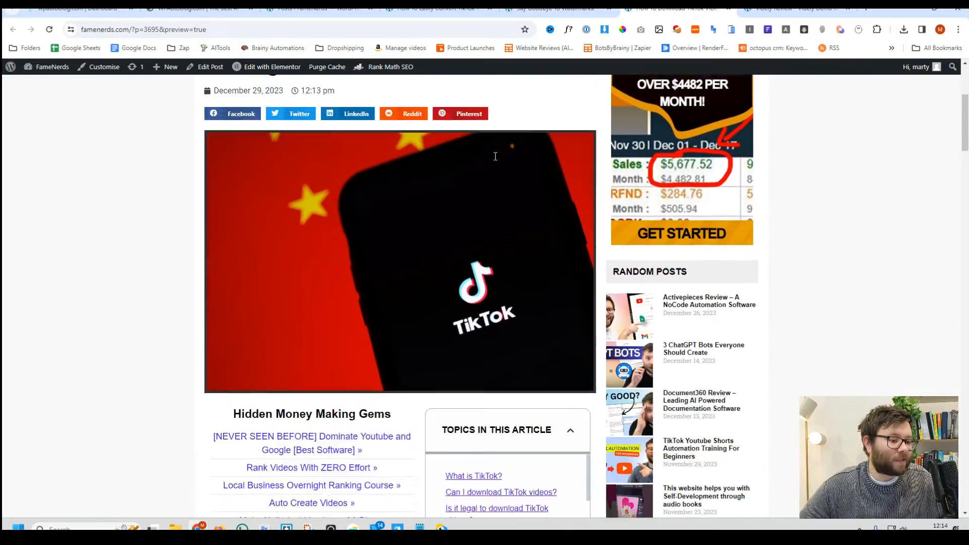
scroll("down", 3)
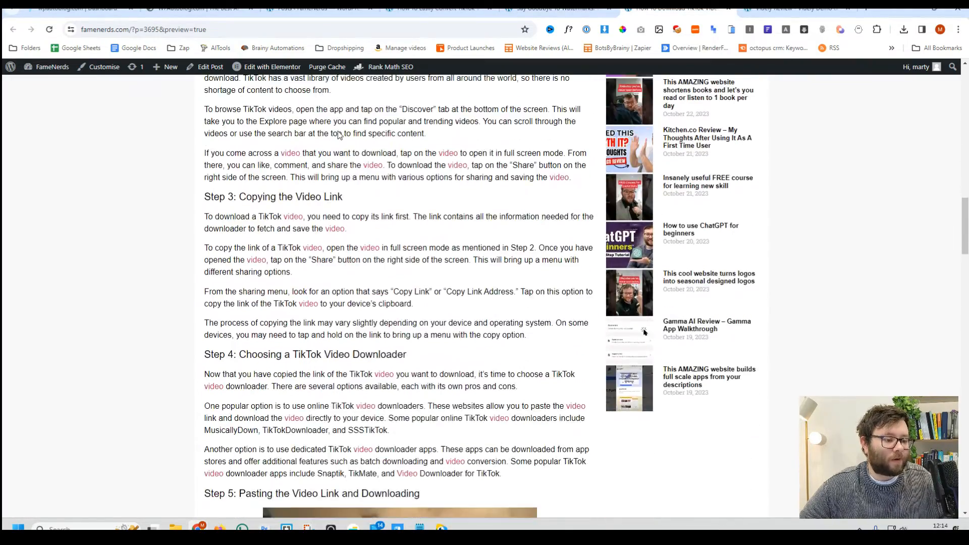
scroll("down", 3)
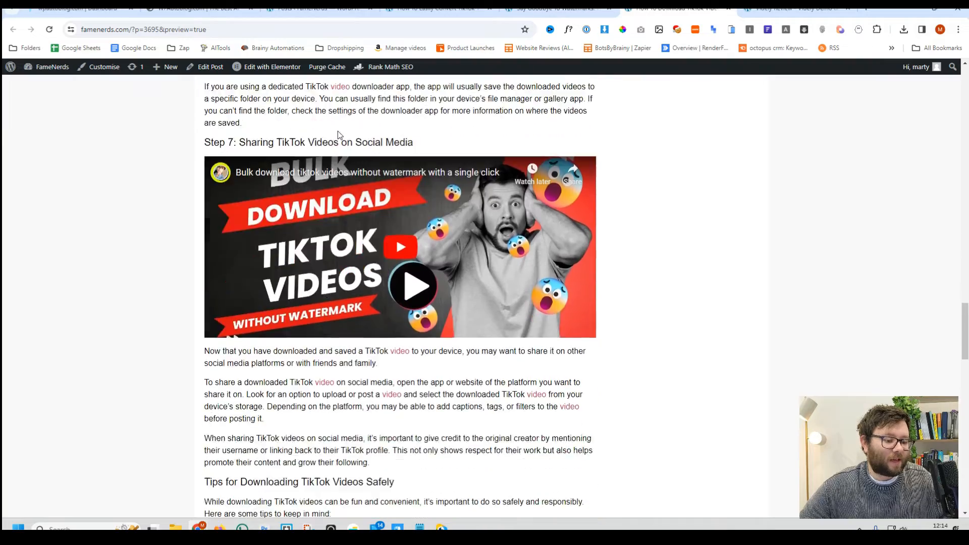
scroll("down", 3)
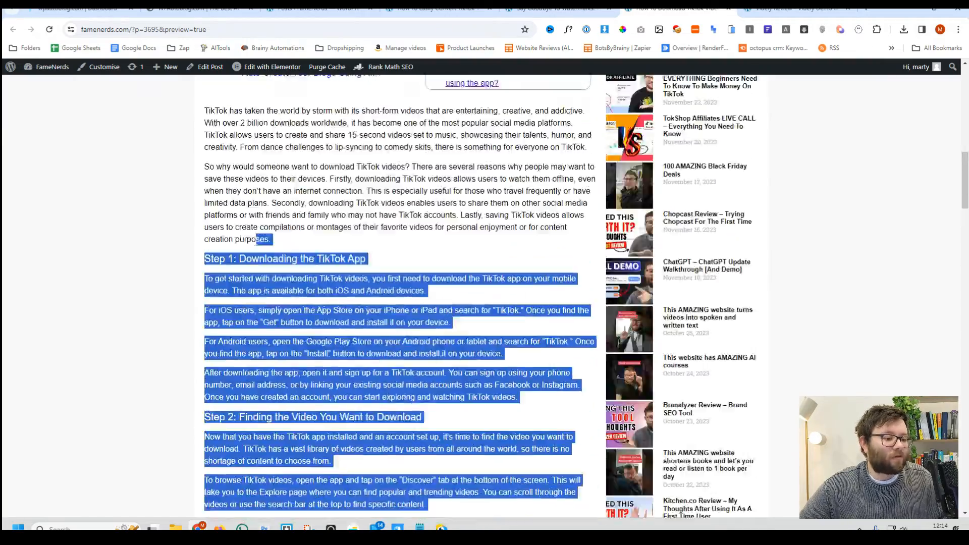
Check the download guide in a new Grammarly document: score 87, 1,764 words
left_click(773, 8)
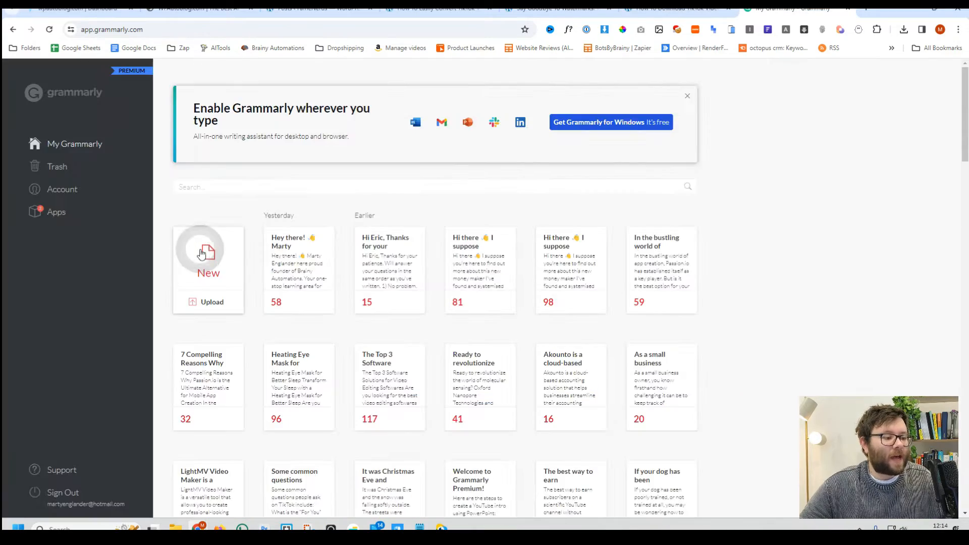
left_click(209, 251)
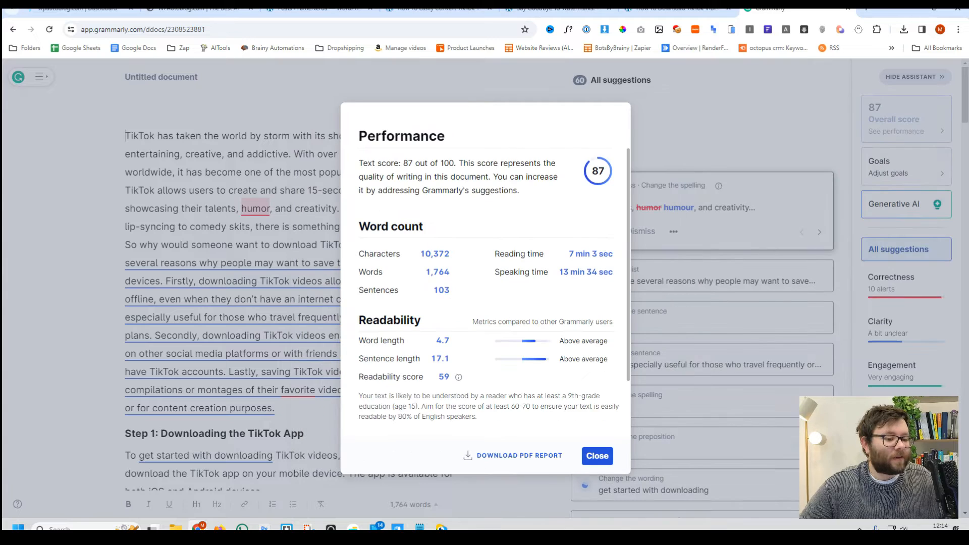
mouse_move(464, 175)
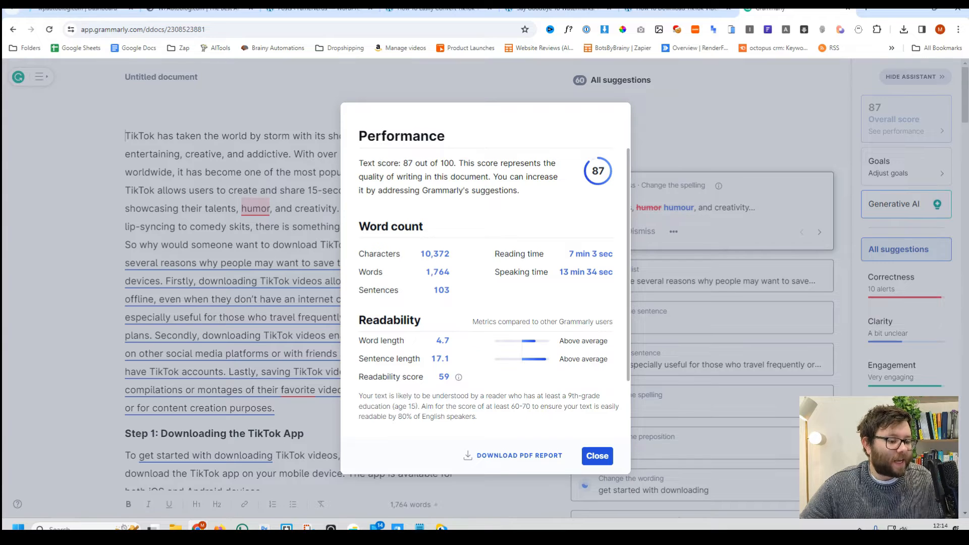
double_click(437, 272)
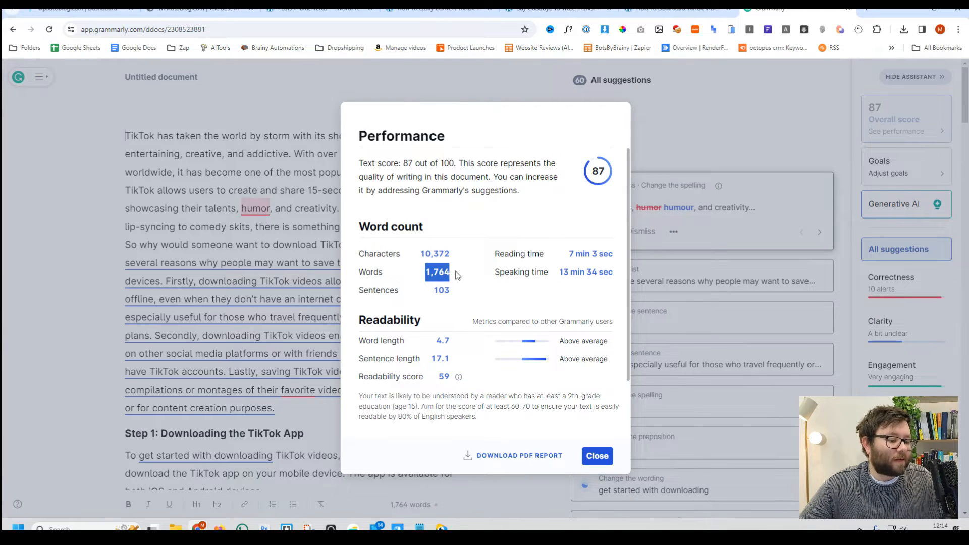
scroll("down", 3)
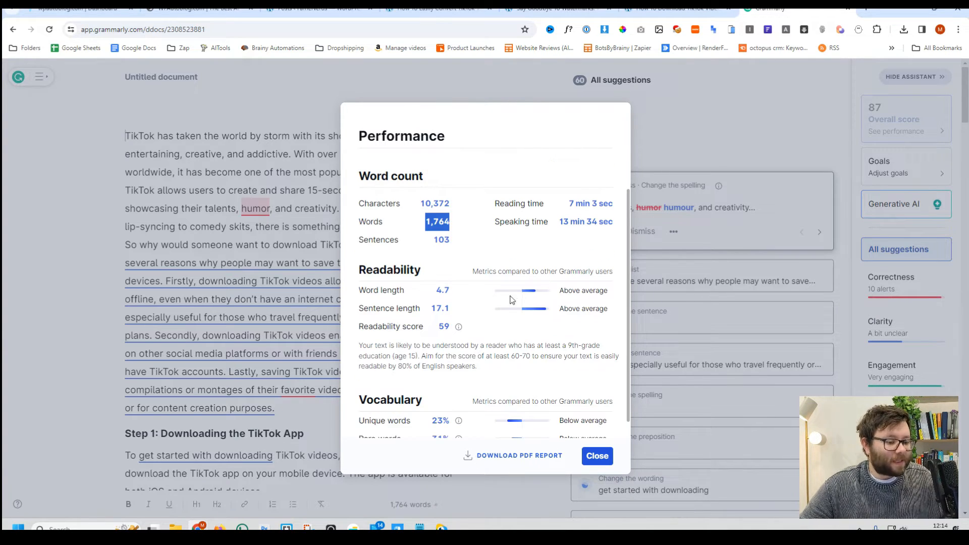
left_click(595, 456)
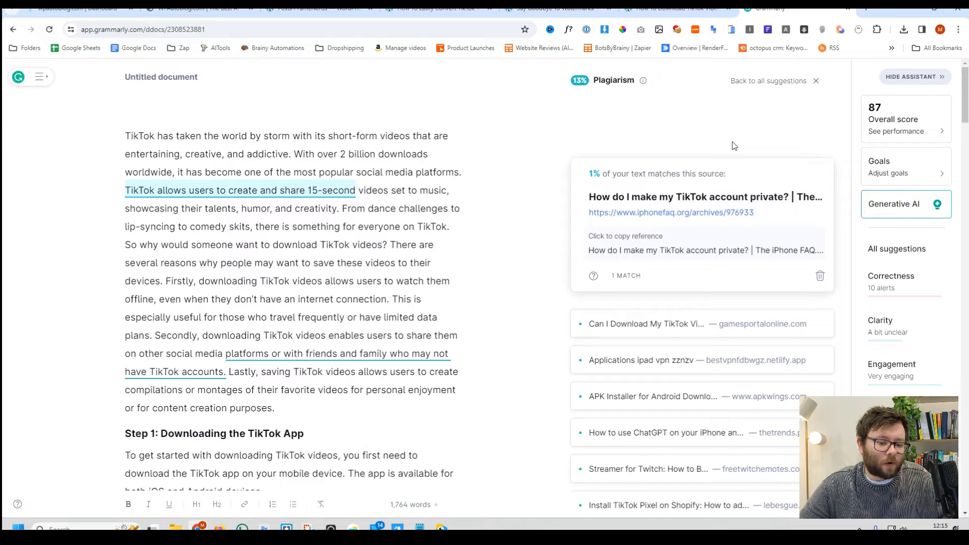
mouse_move(608, 242)
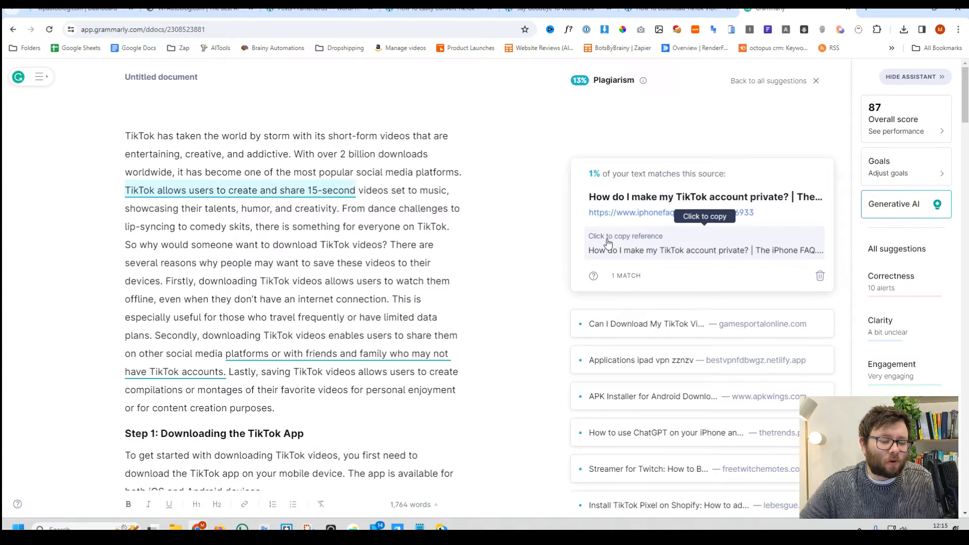
mouse_move(610, 283)
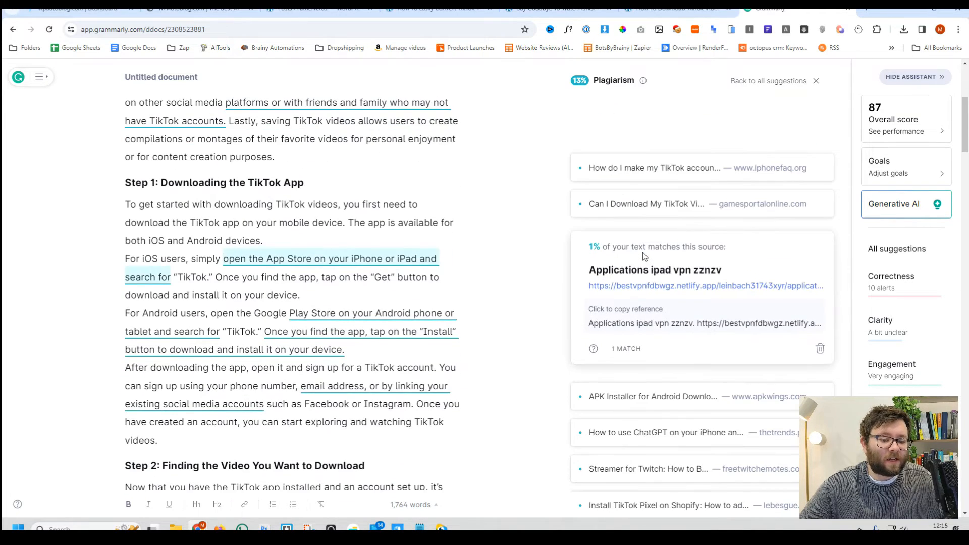
Browse the 13% plagiarism matches, expanding the APK Wings source's ~1% overlap
scroll("down", 3)
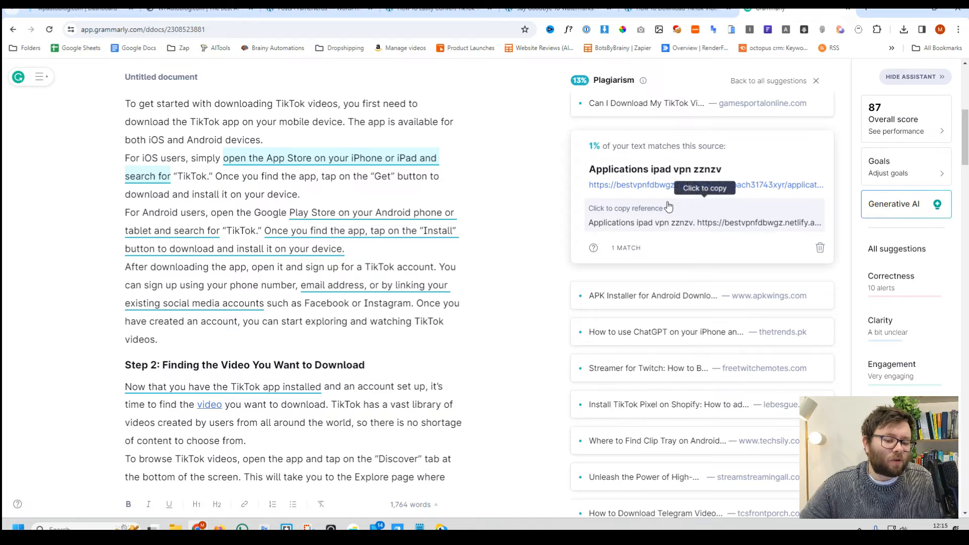
scroll("up", 3)
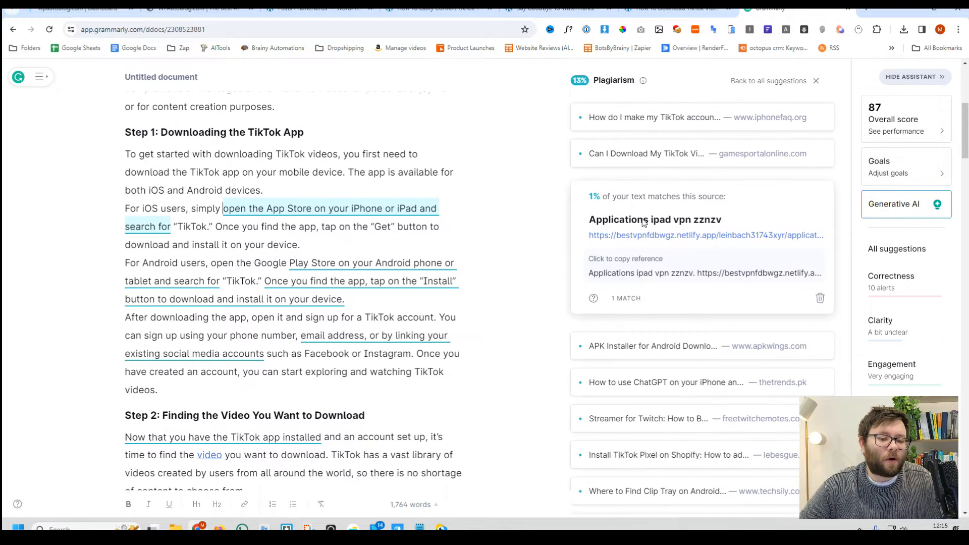
scroll("down", 3)
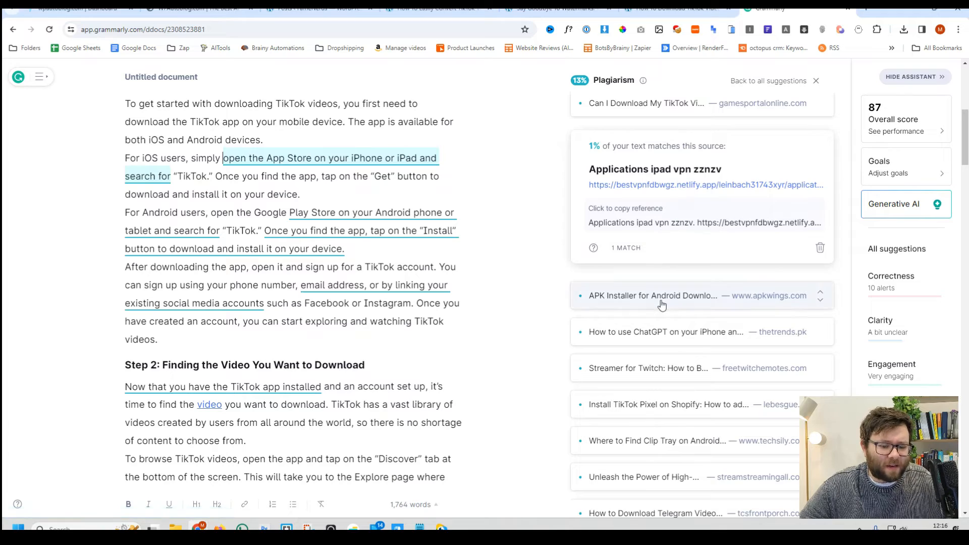
left_click(653, 295)
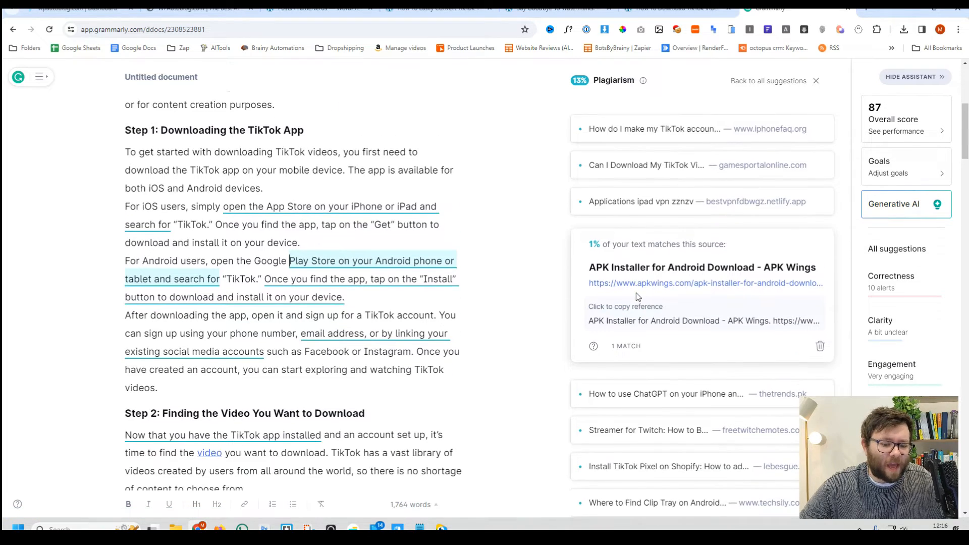
scroll("down", 3)
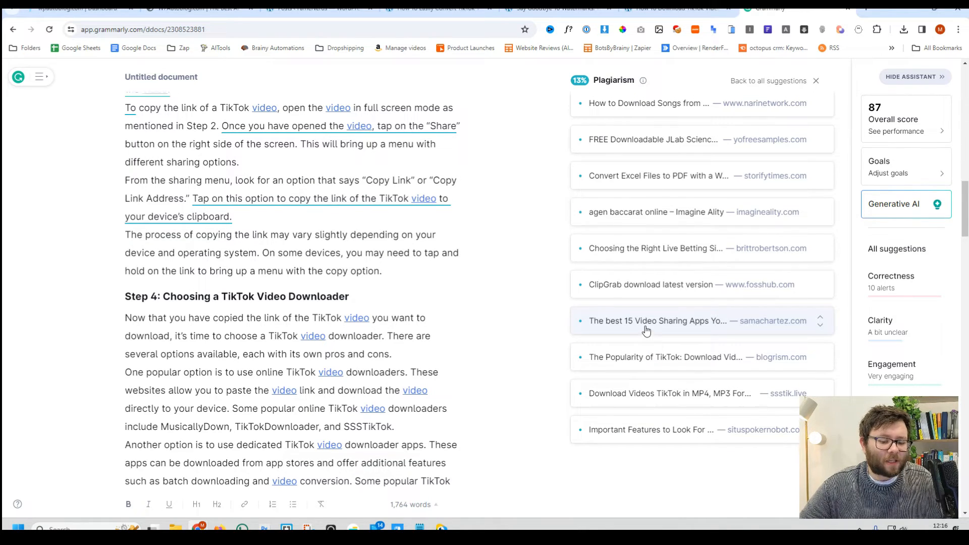
scroll("up", 3)
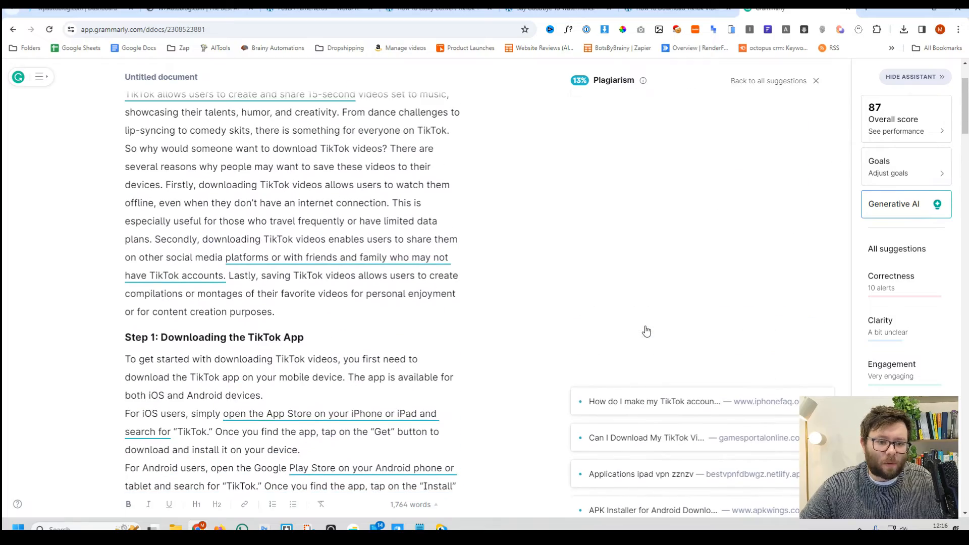